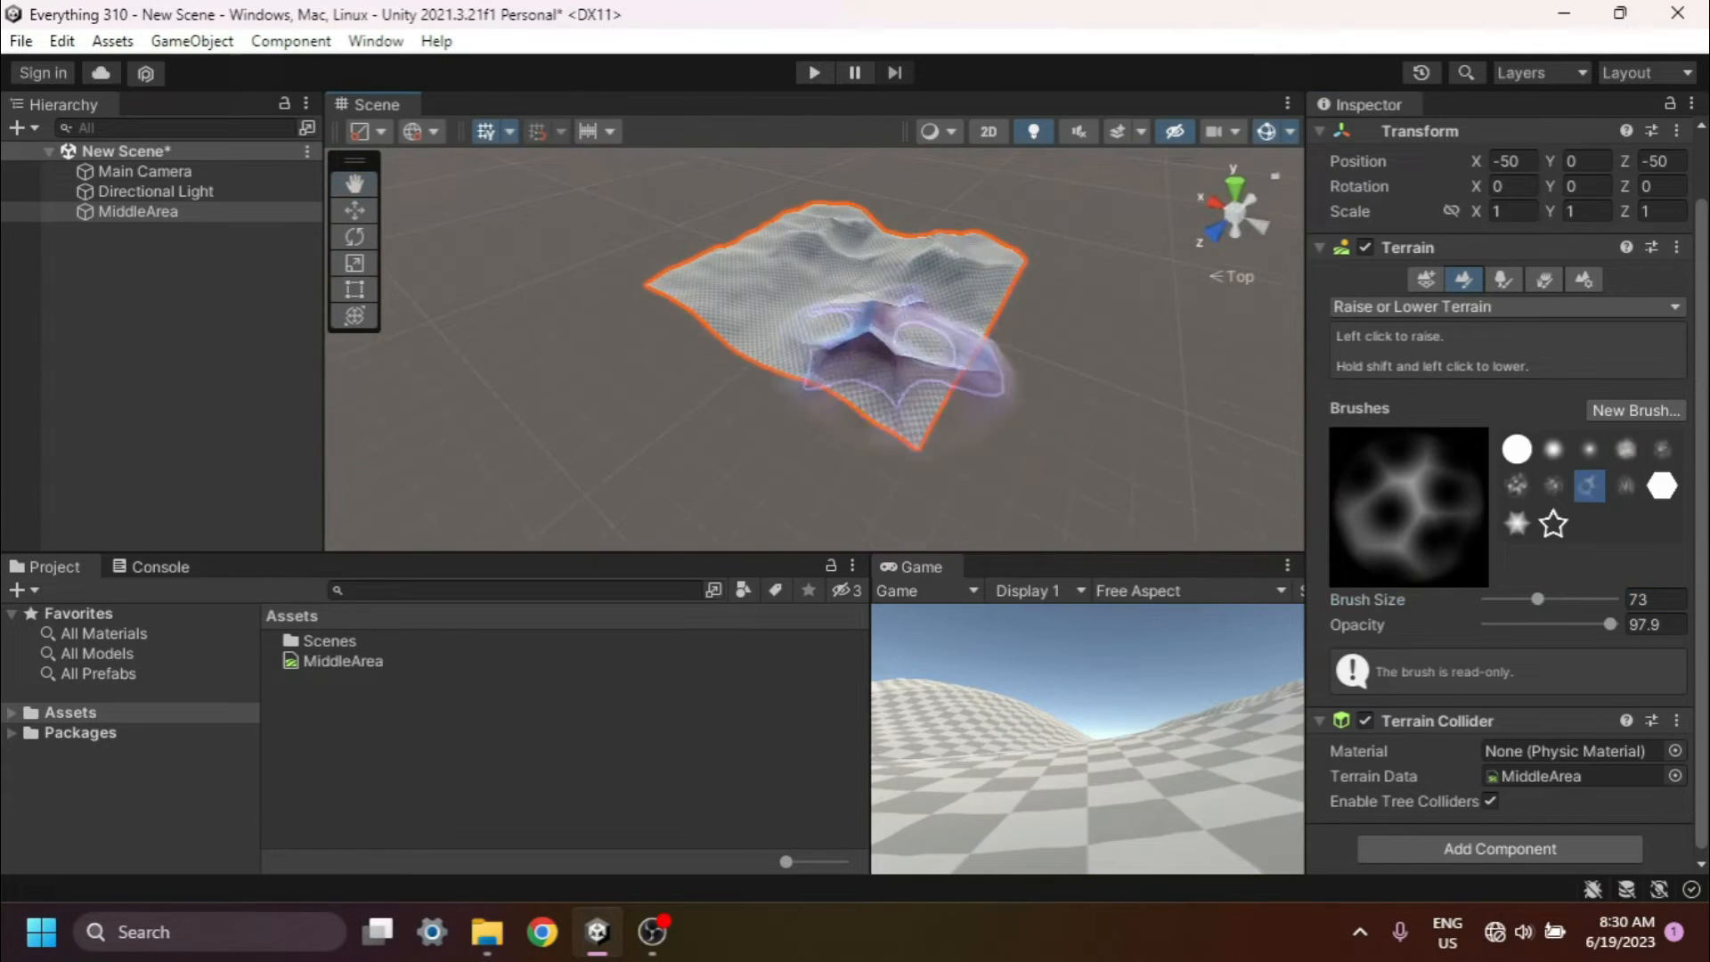
Choose the soft round brush and switch the Terrain tool to Stamp Terrain
left_click(1551, 449)
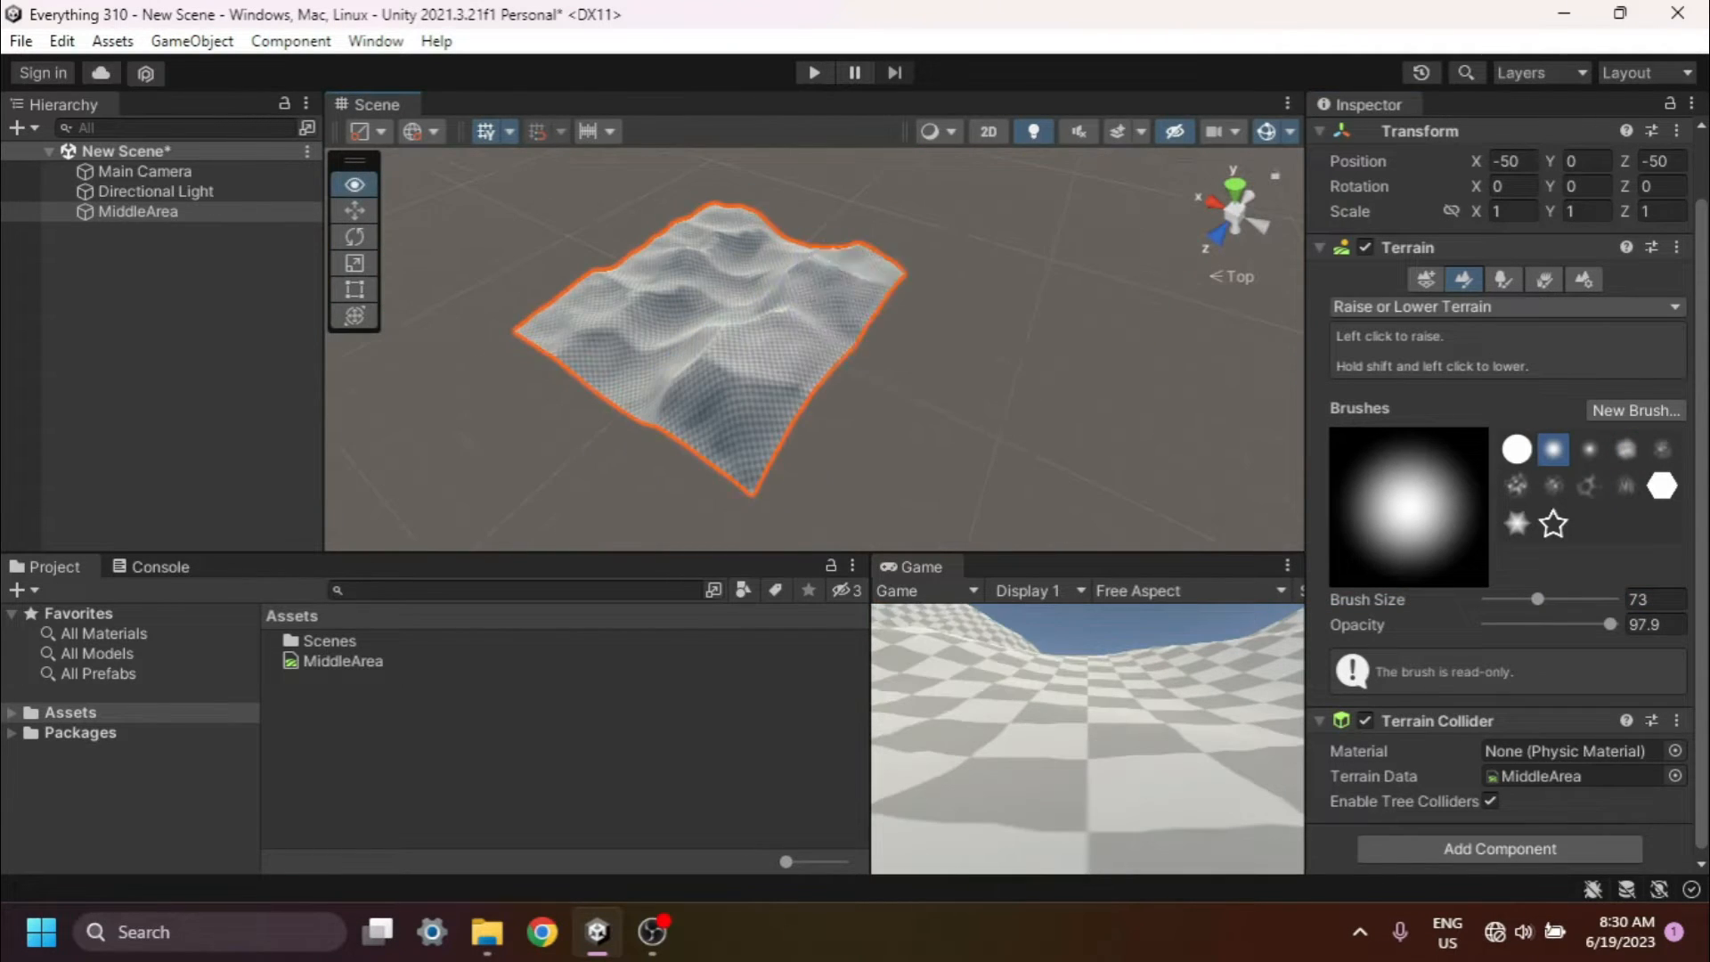
left_click(1503, 307)
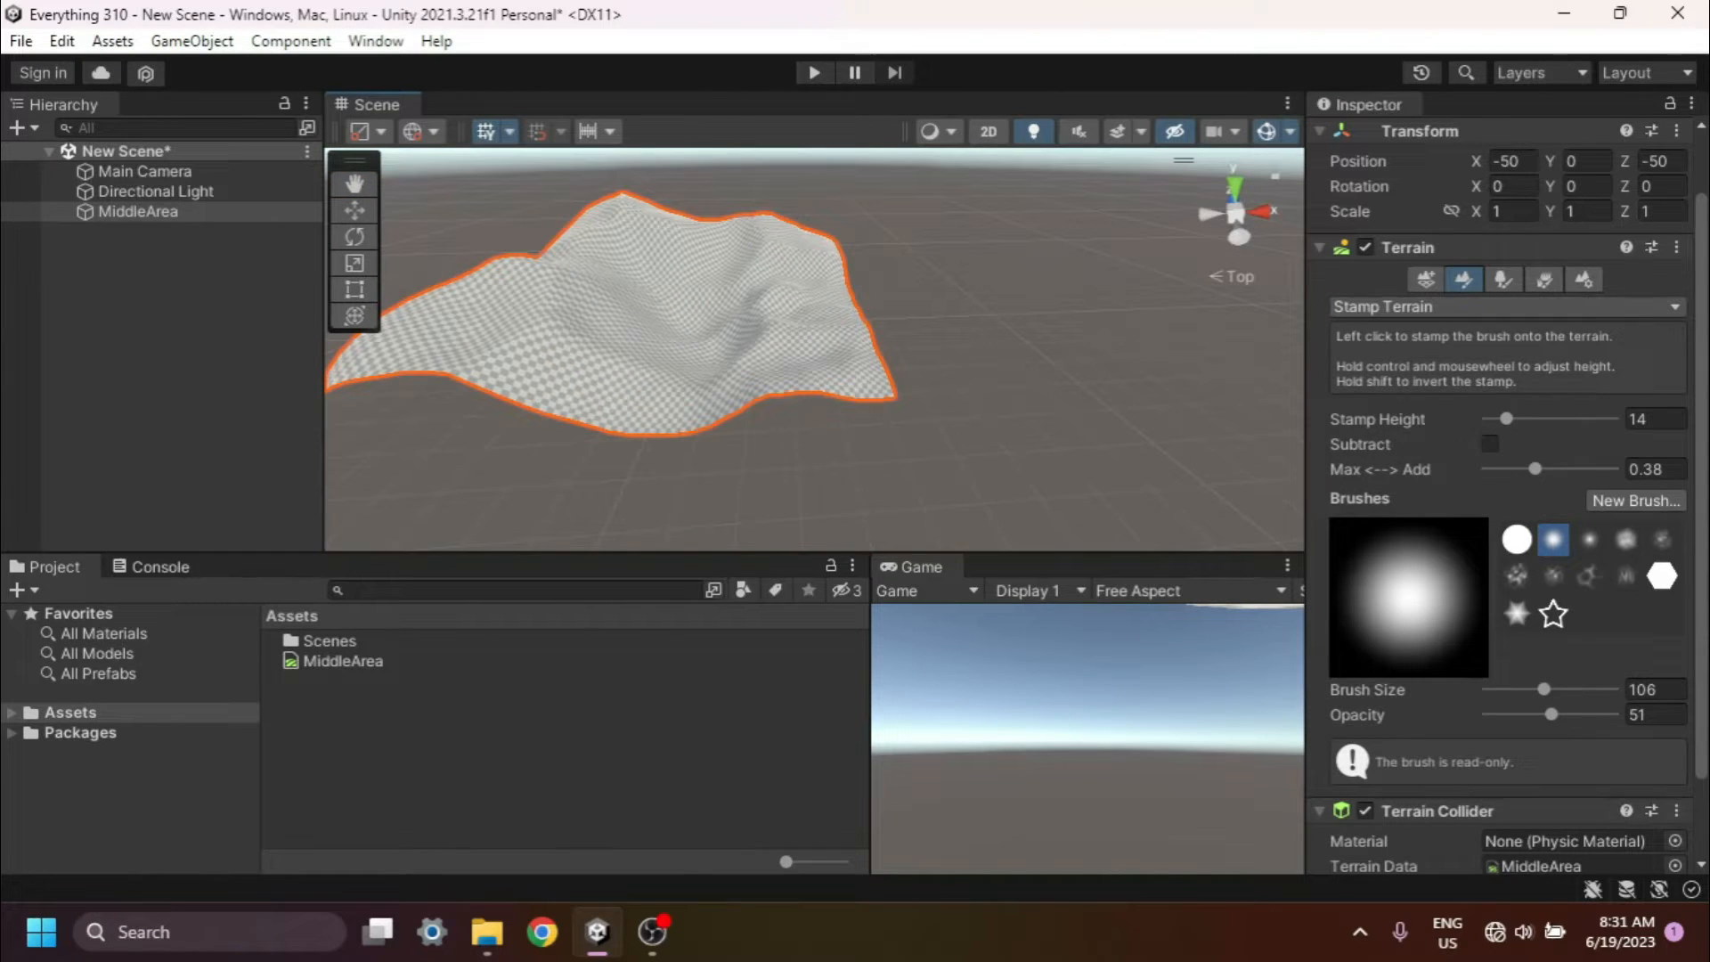
Put the MiddleArea terrain in Paint Texture mode and show the Assets > SurfaceTextures folder
left_click(142, 171)
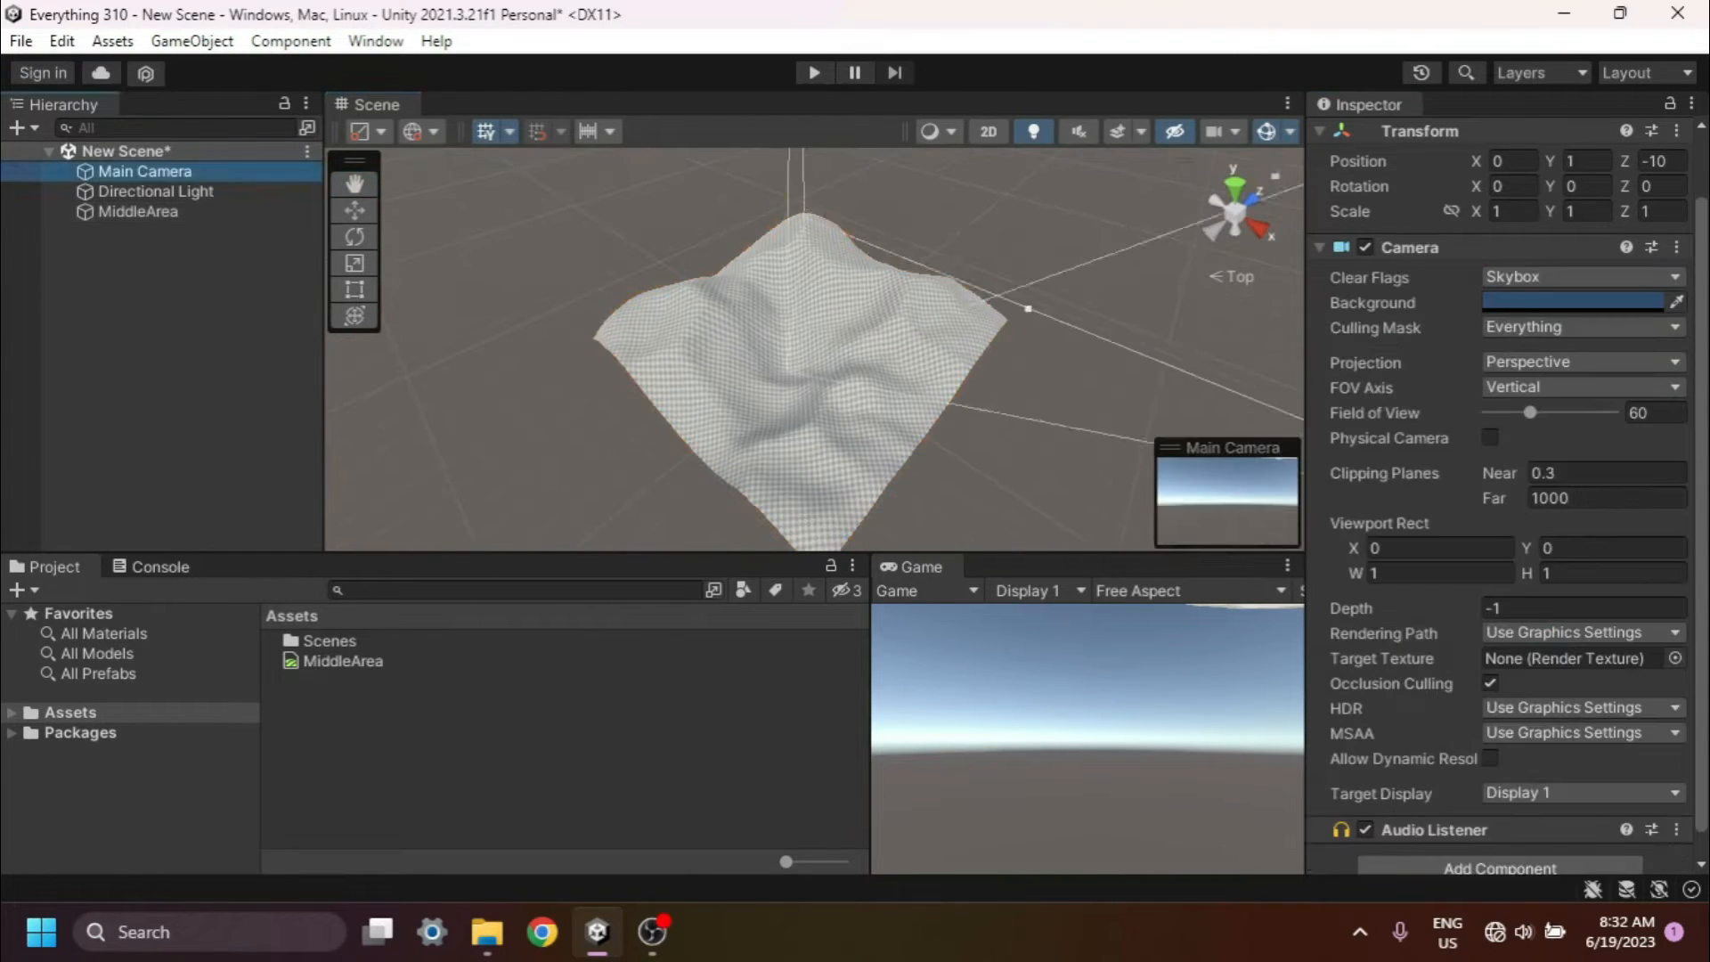
left_click(137, 212)
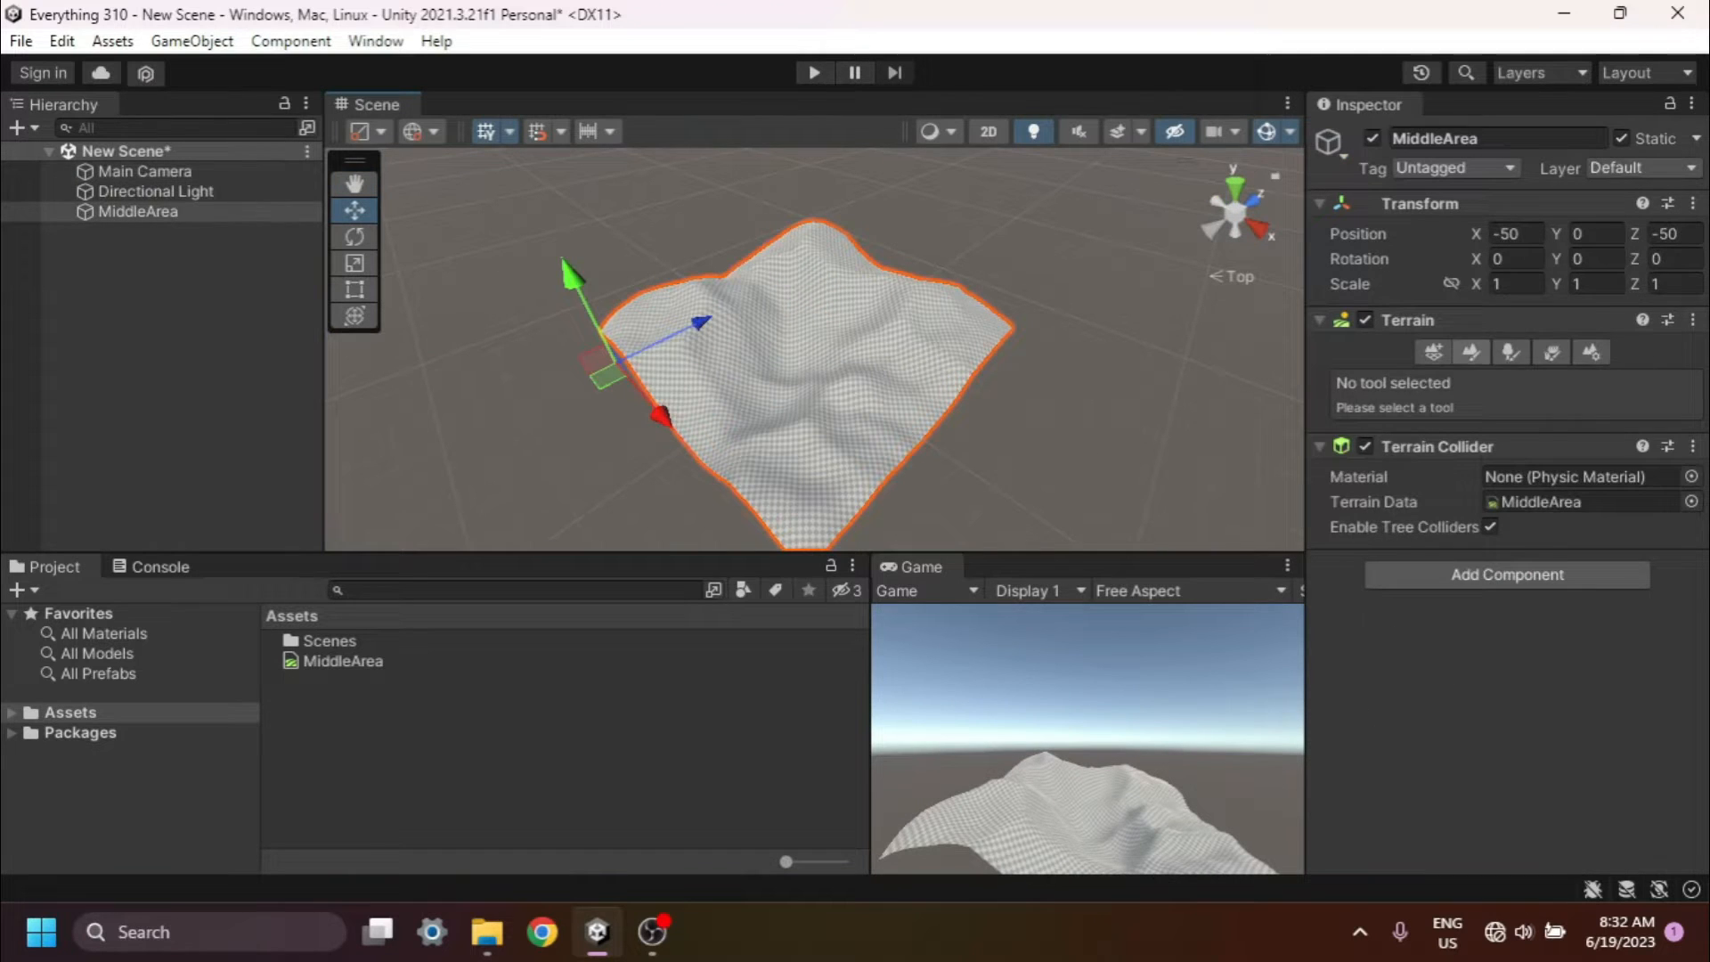
left_click(1464, 351)
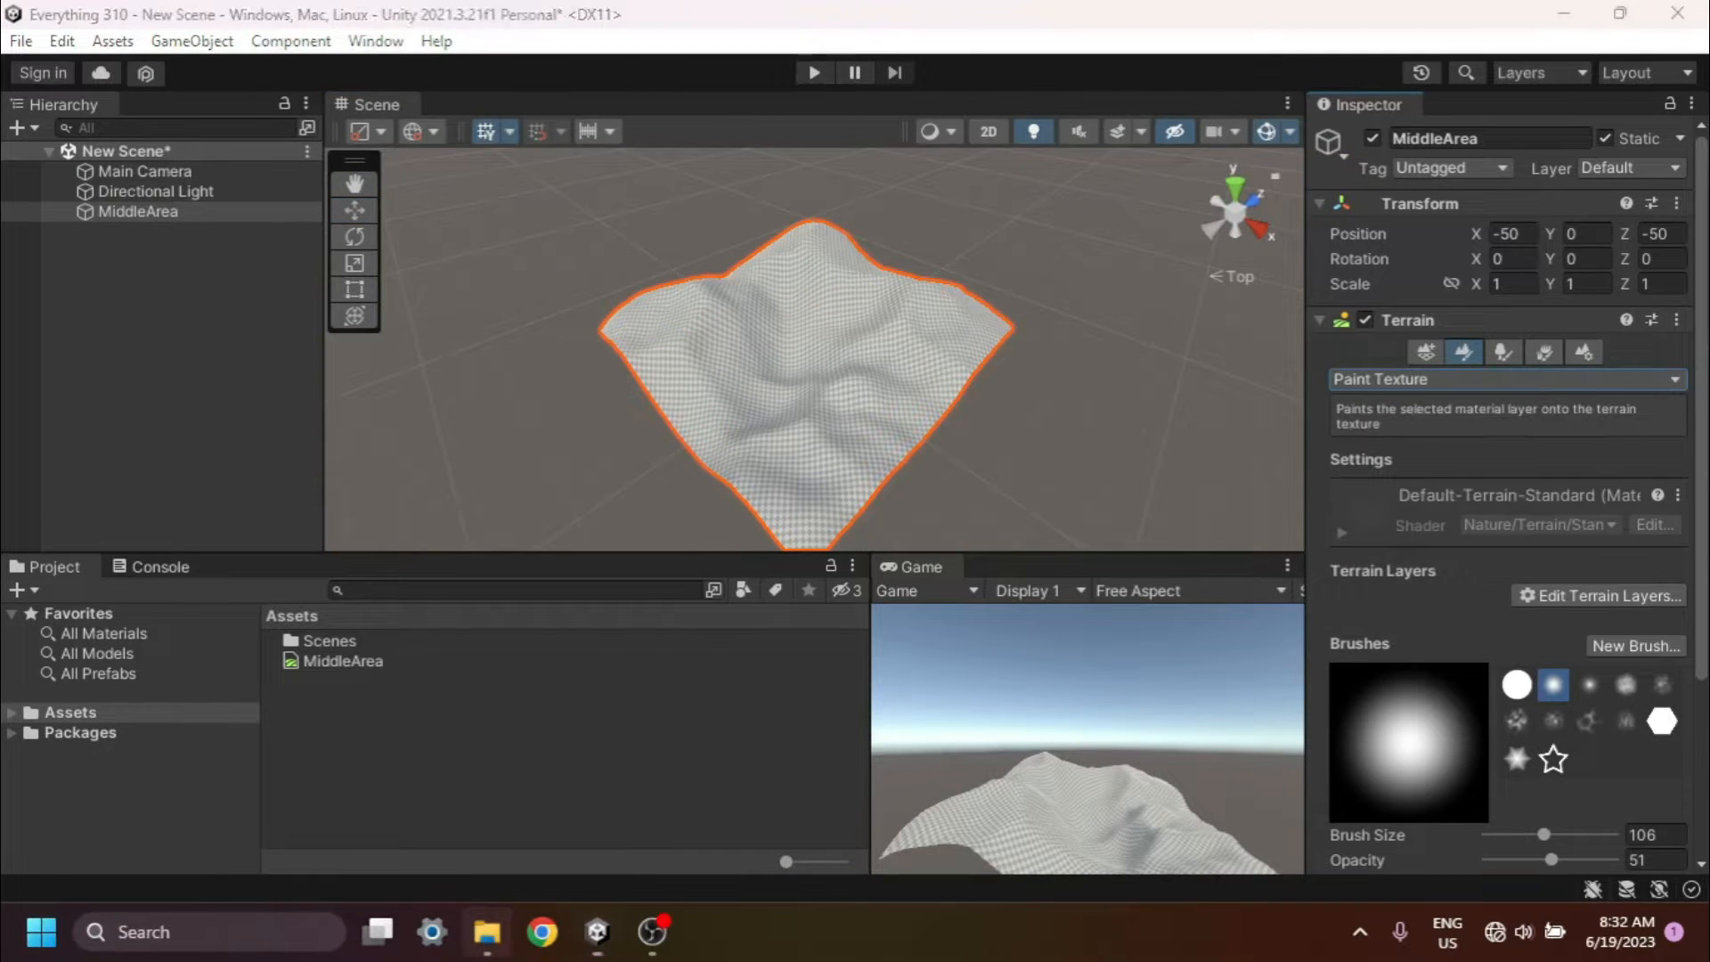
left_click(487, 931)
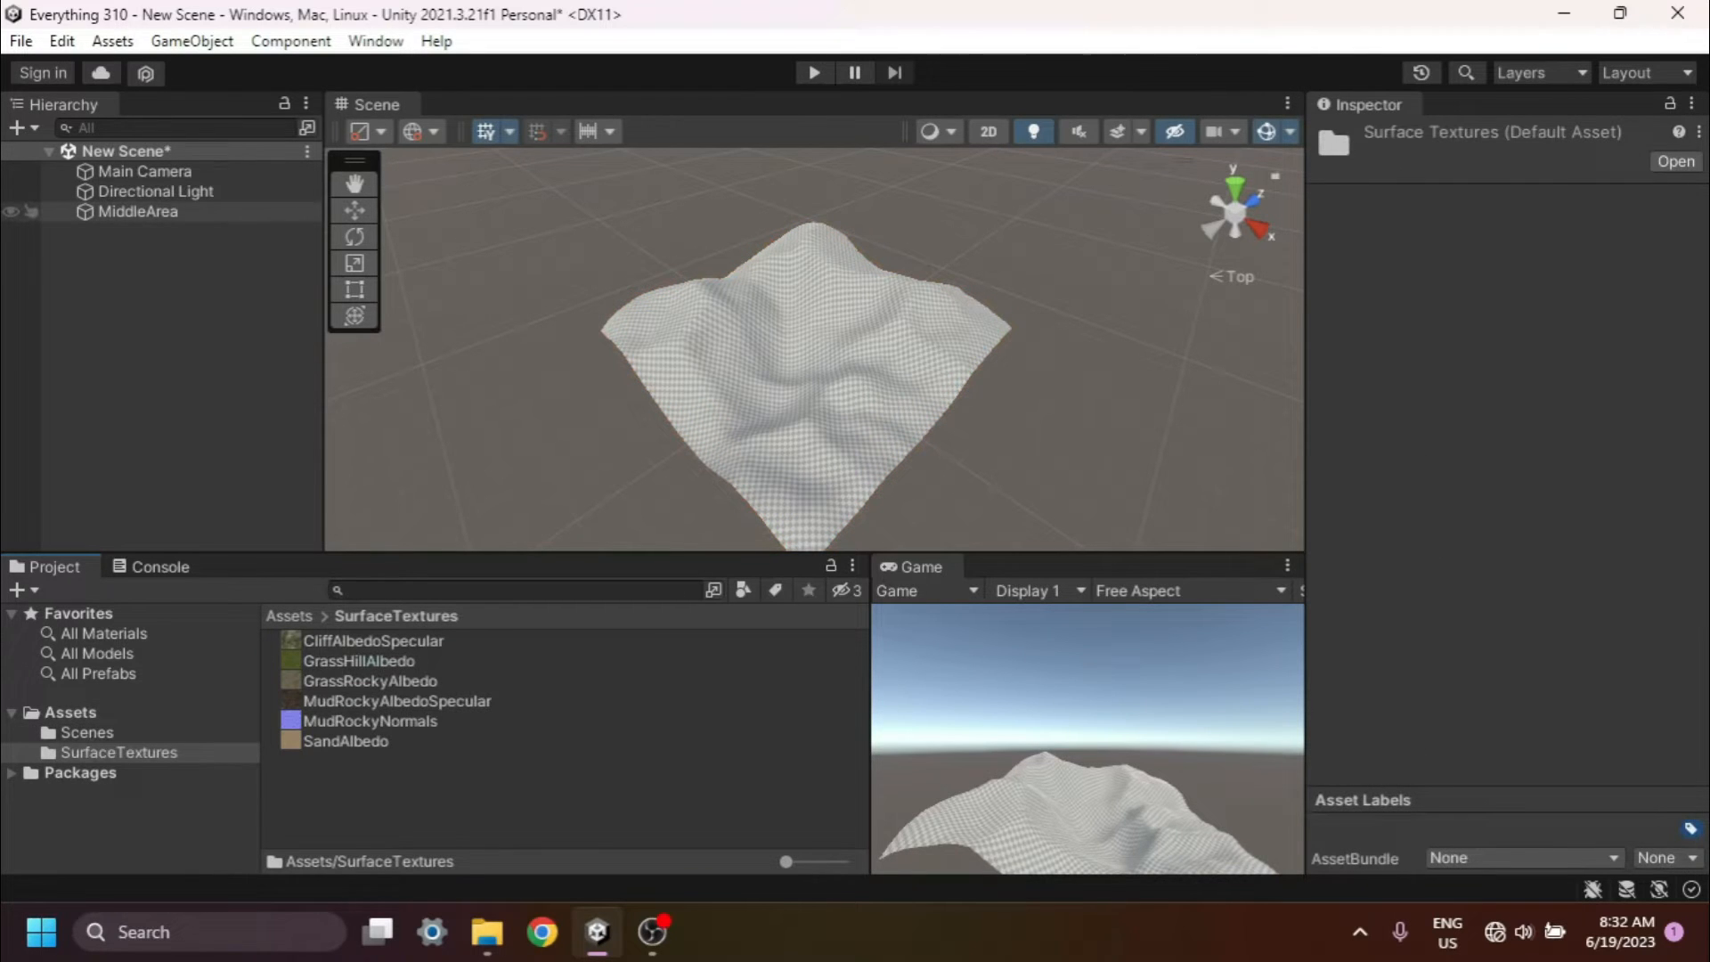
Start creating a new terrain layer on MiddleArea via Edit Terrain Layers > Create Layer
left_click(138, 212)
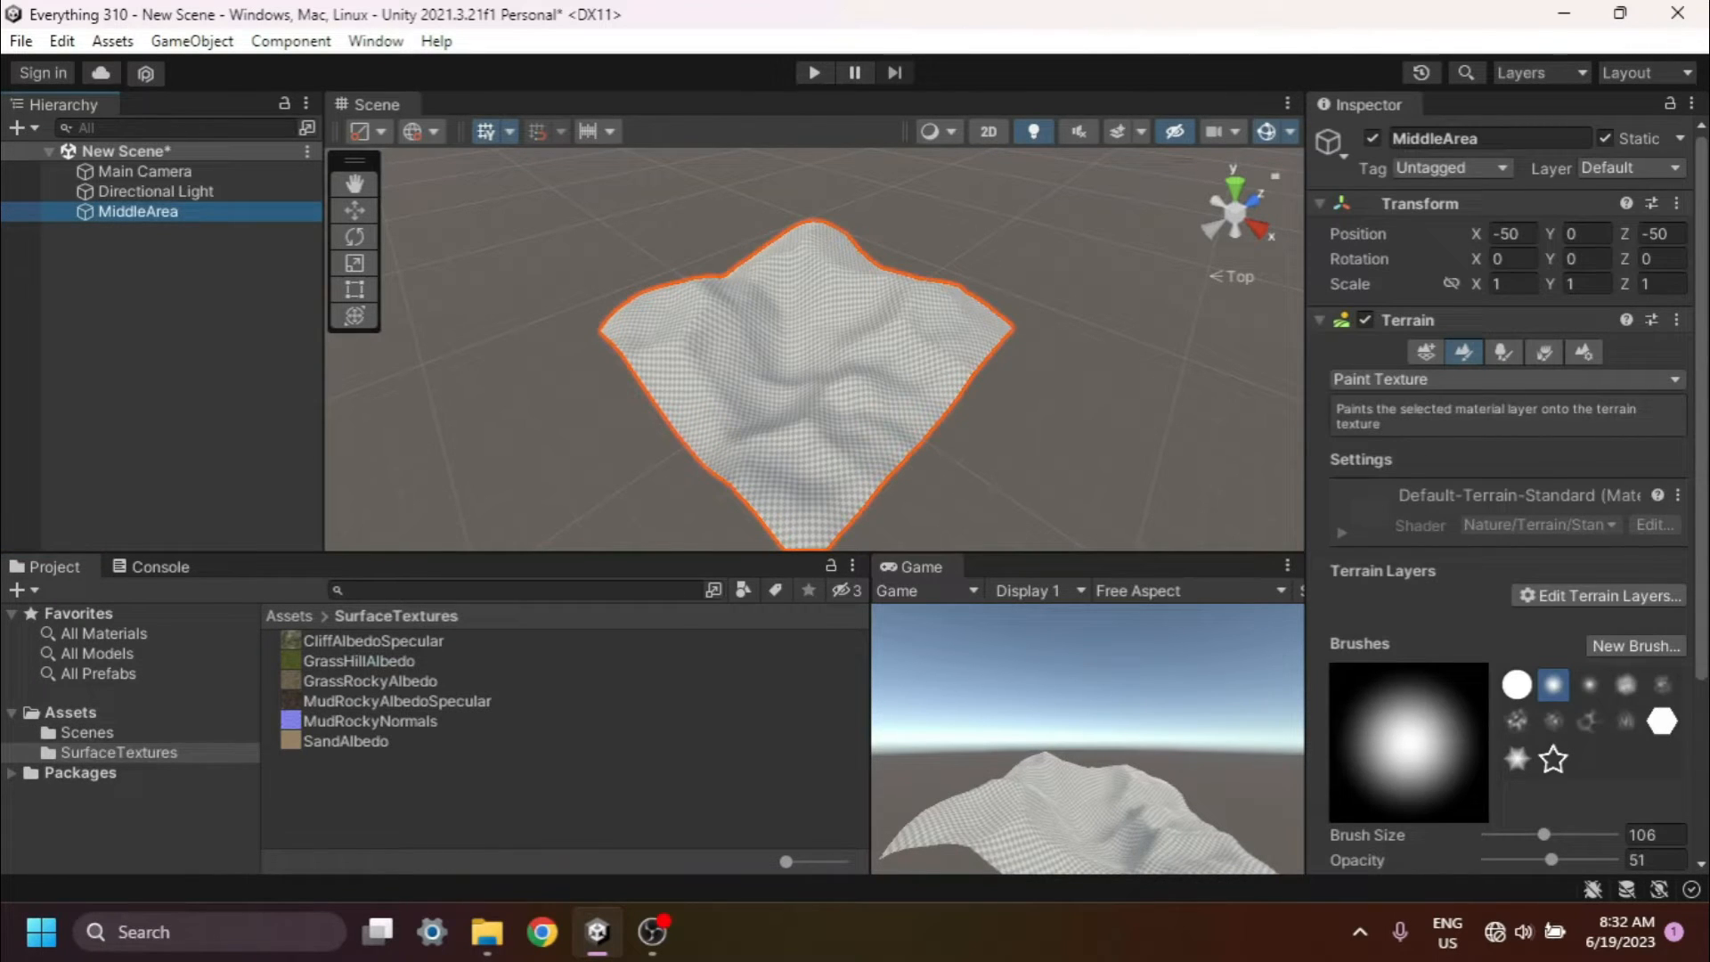
left_click(1596, 595)
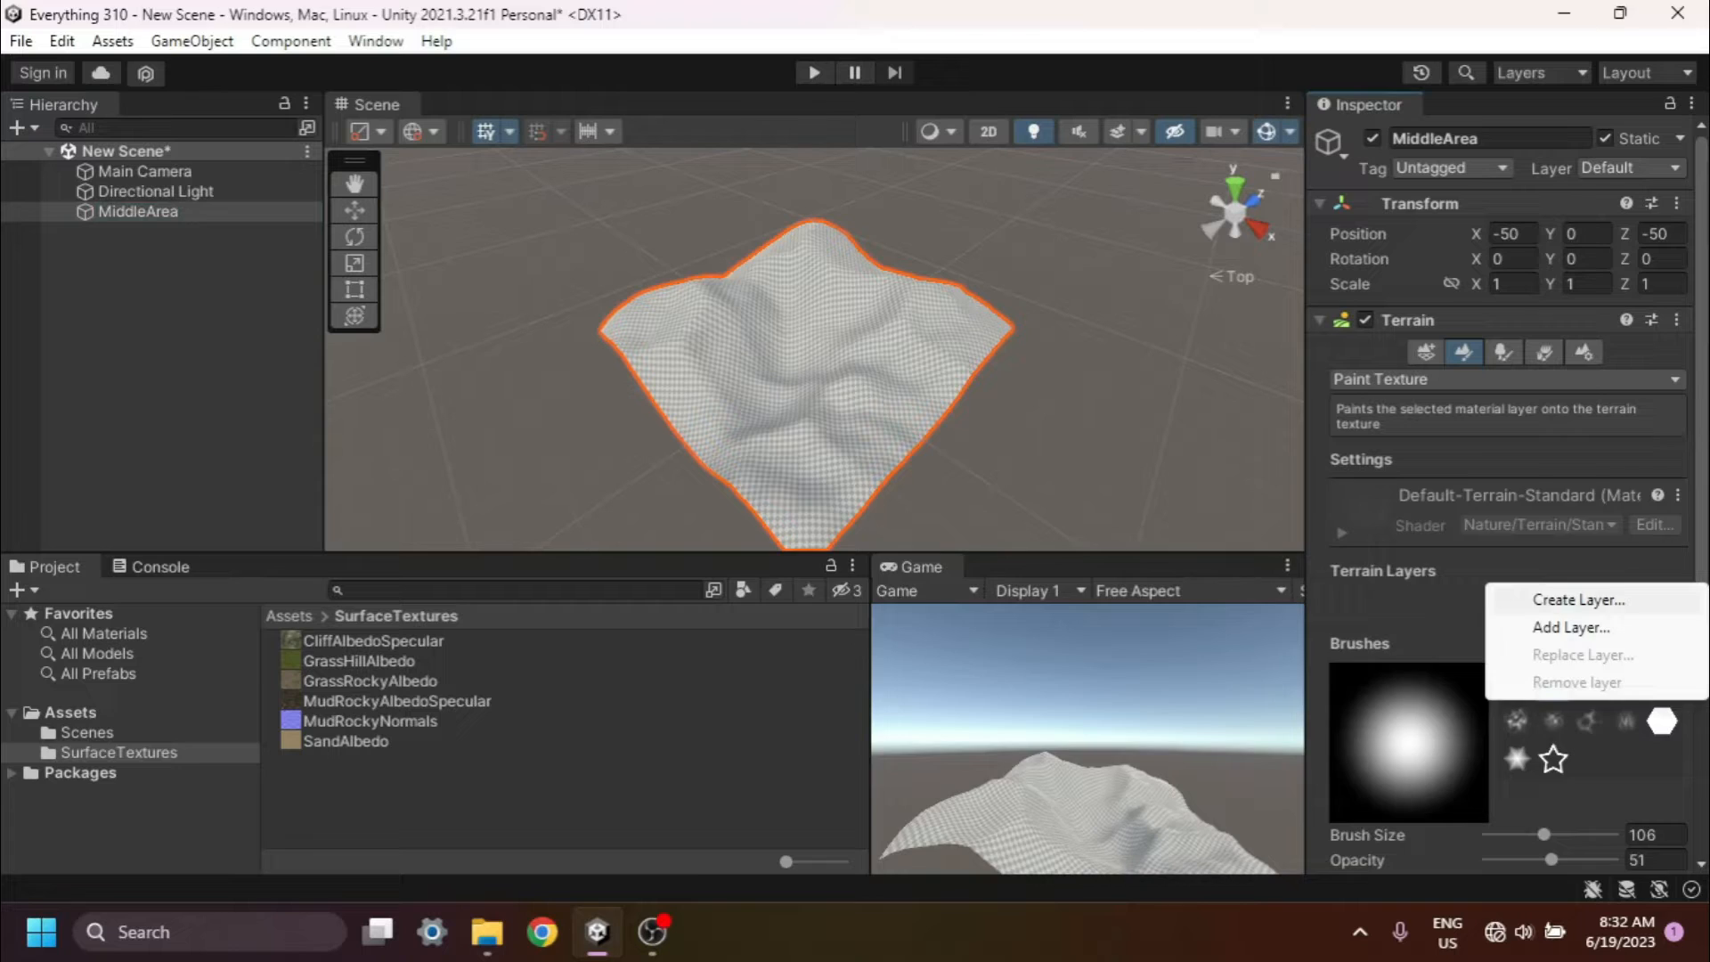
left_click(1576, 598)
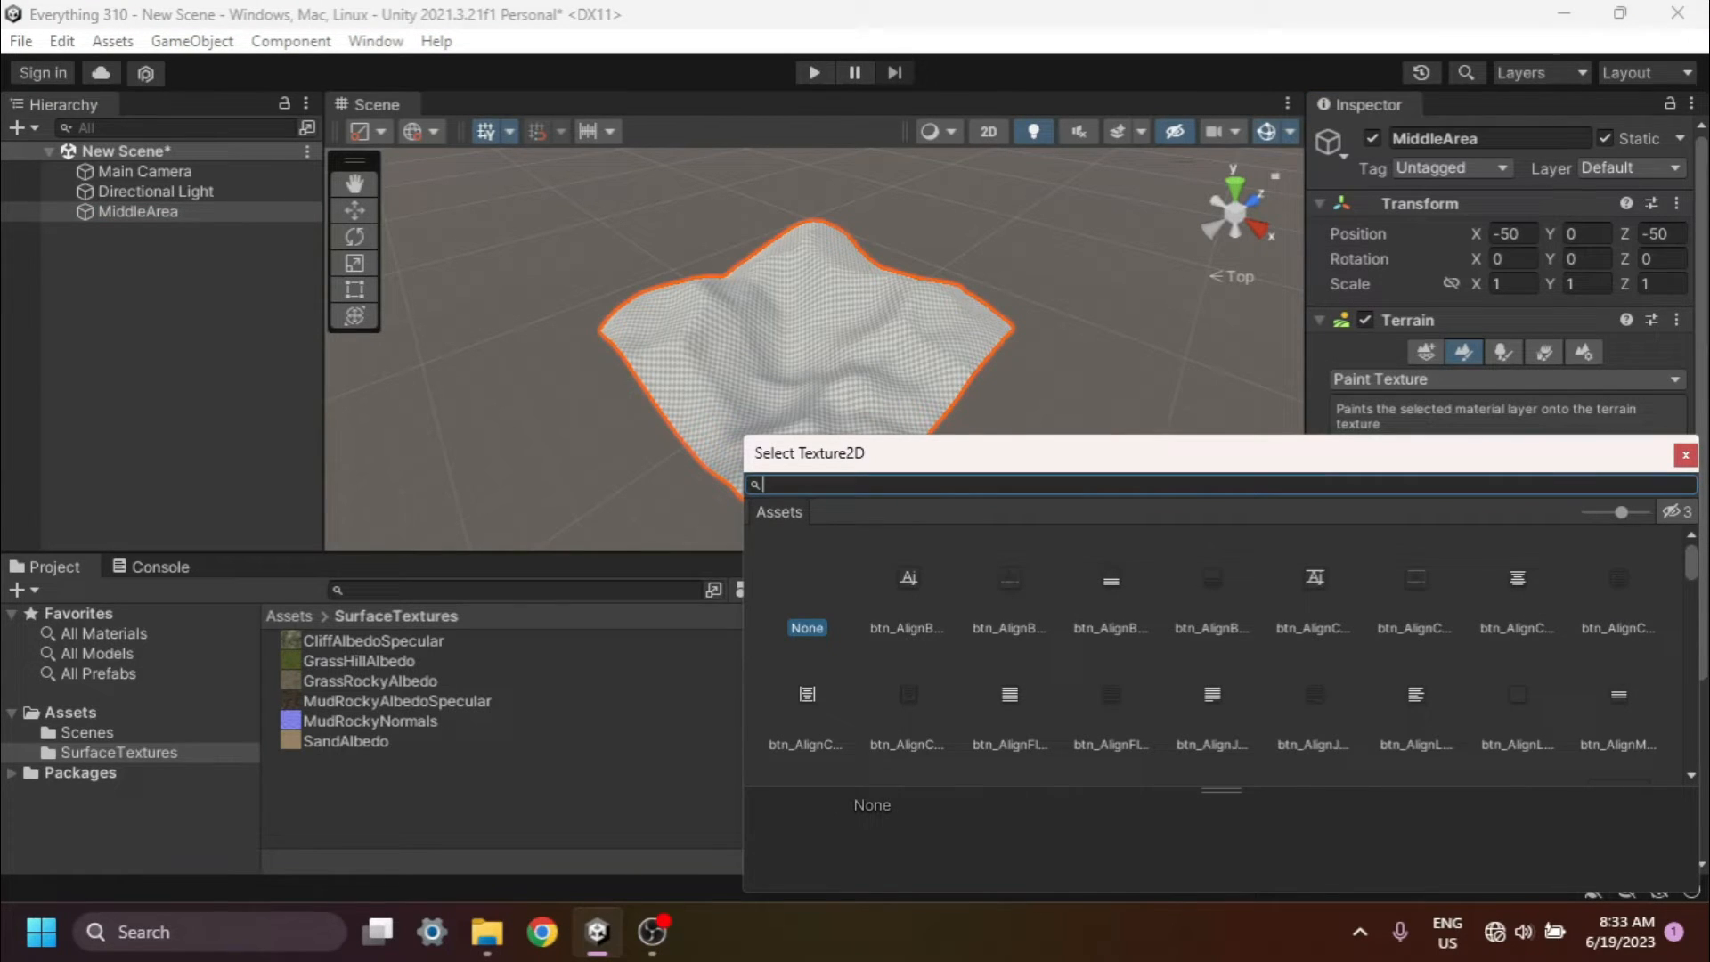
Search 'gr' and use the GrassHillAlbedo texture for the new terrain layer
type("grass")
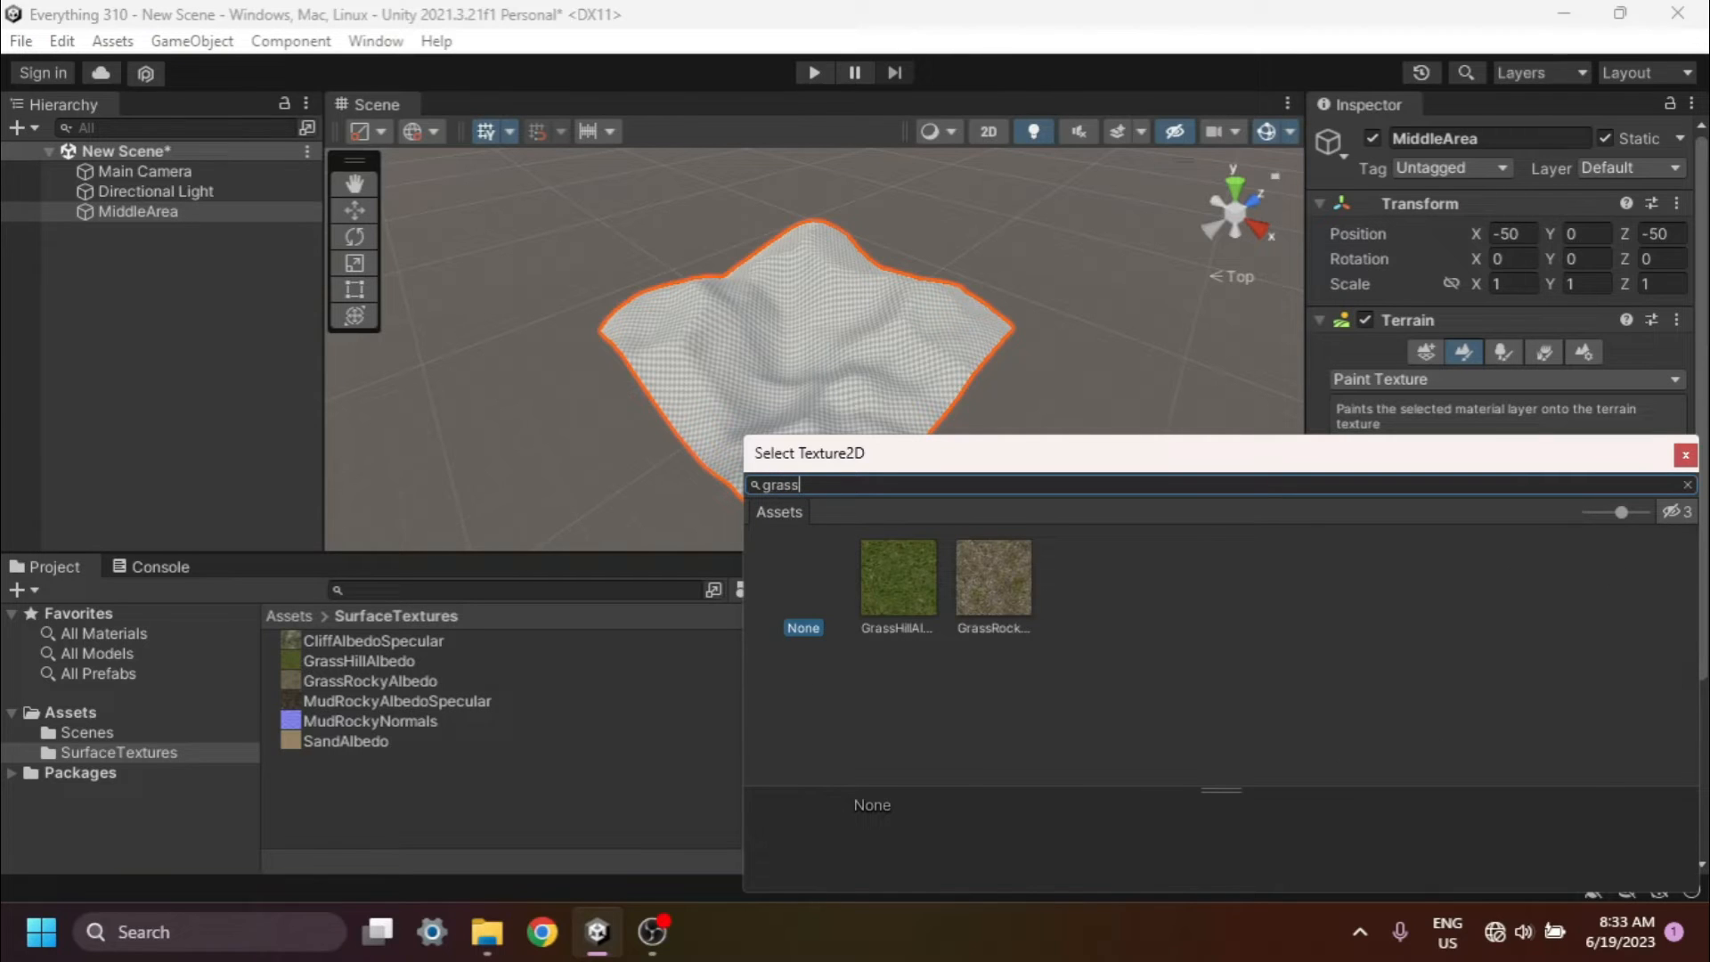
left_click(896, 577)
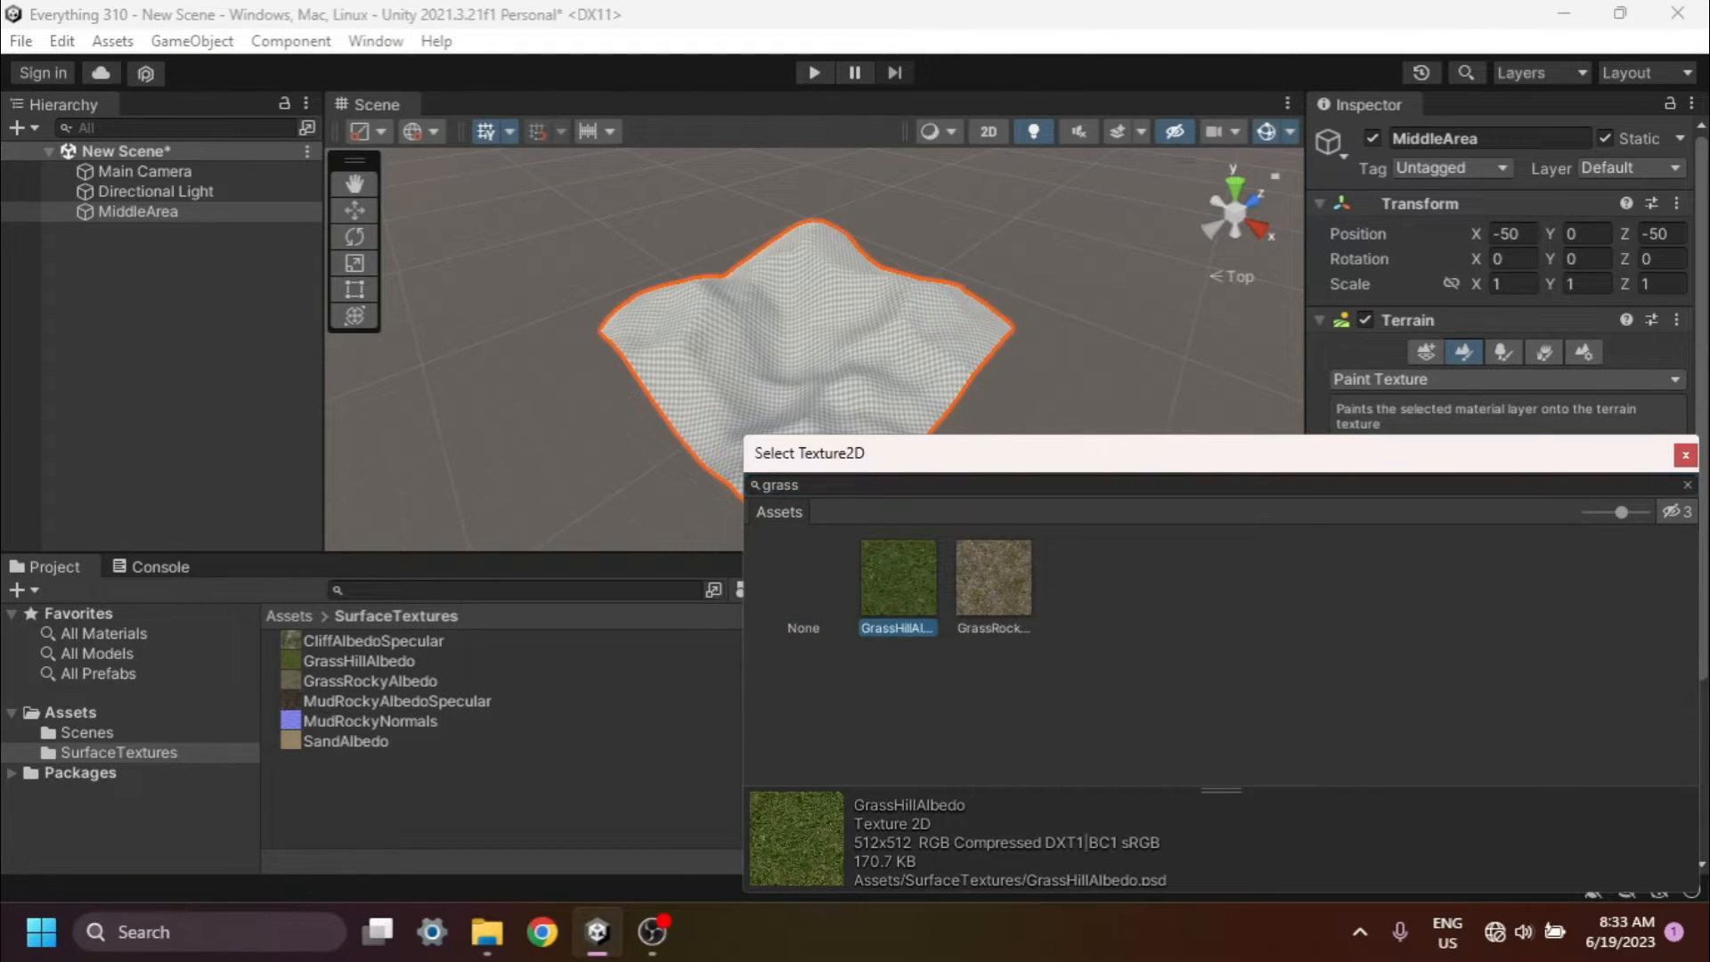
double_click(896, 577)
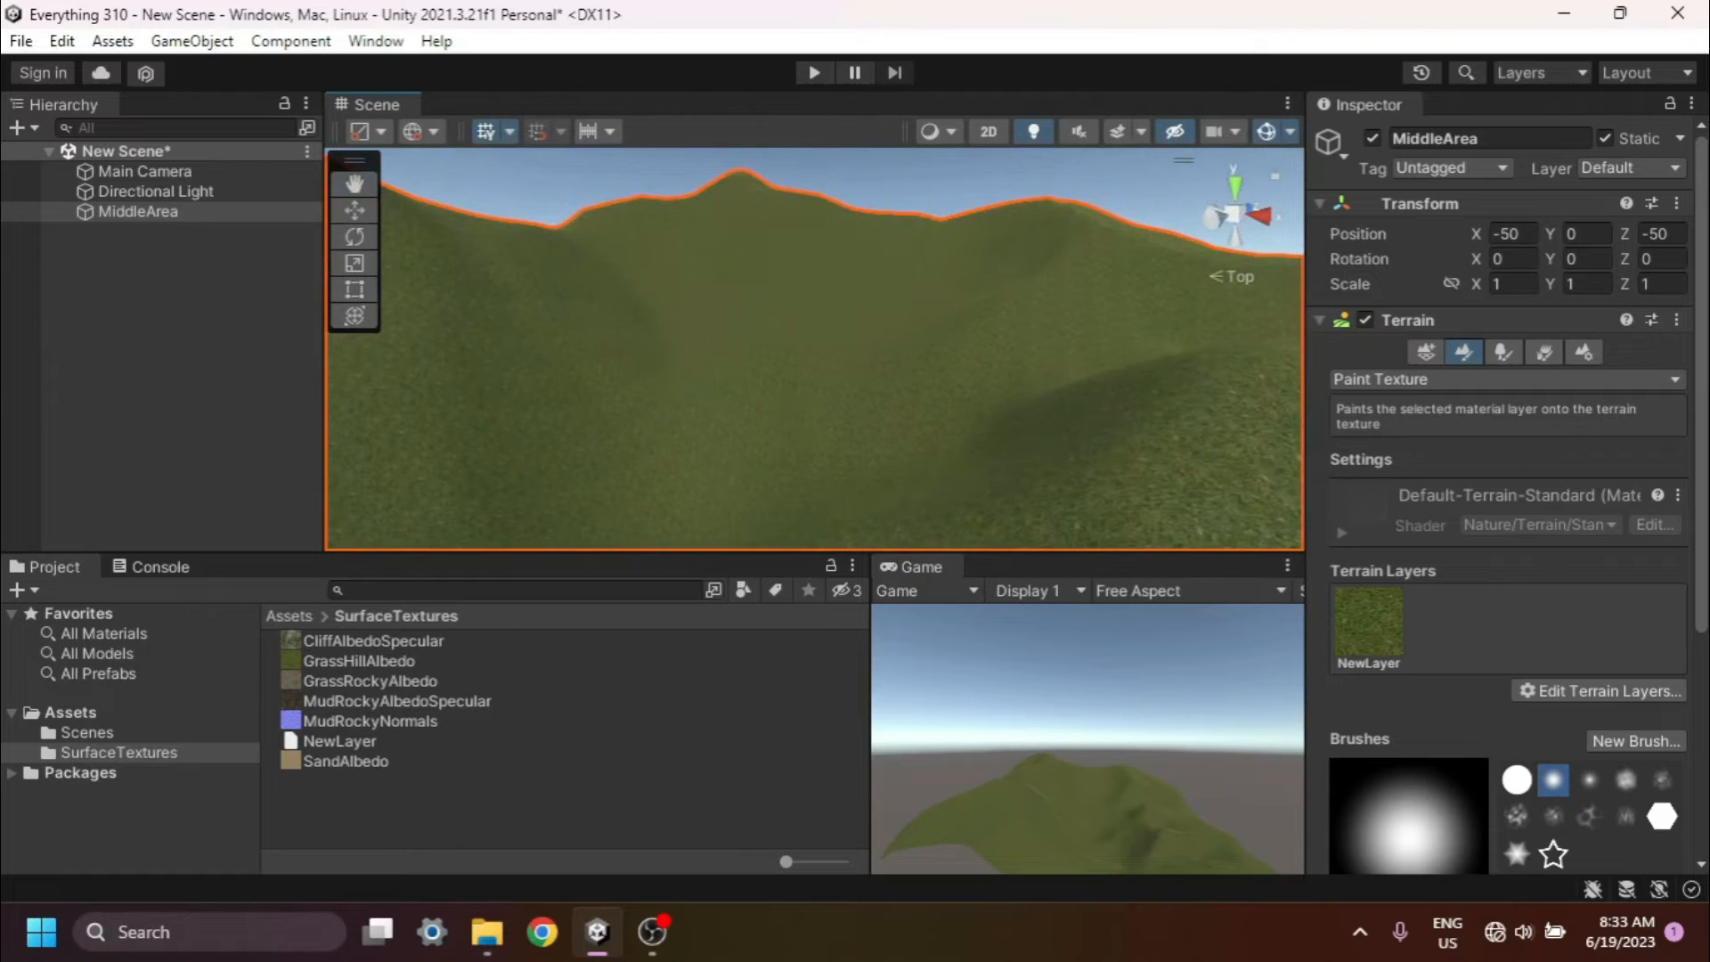
Rename the NewLayer asset in the Project window to GrassLayer
left_click(338, 741)
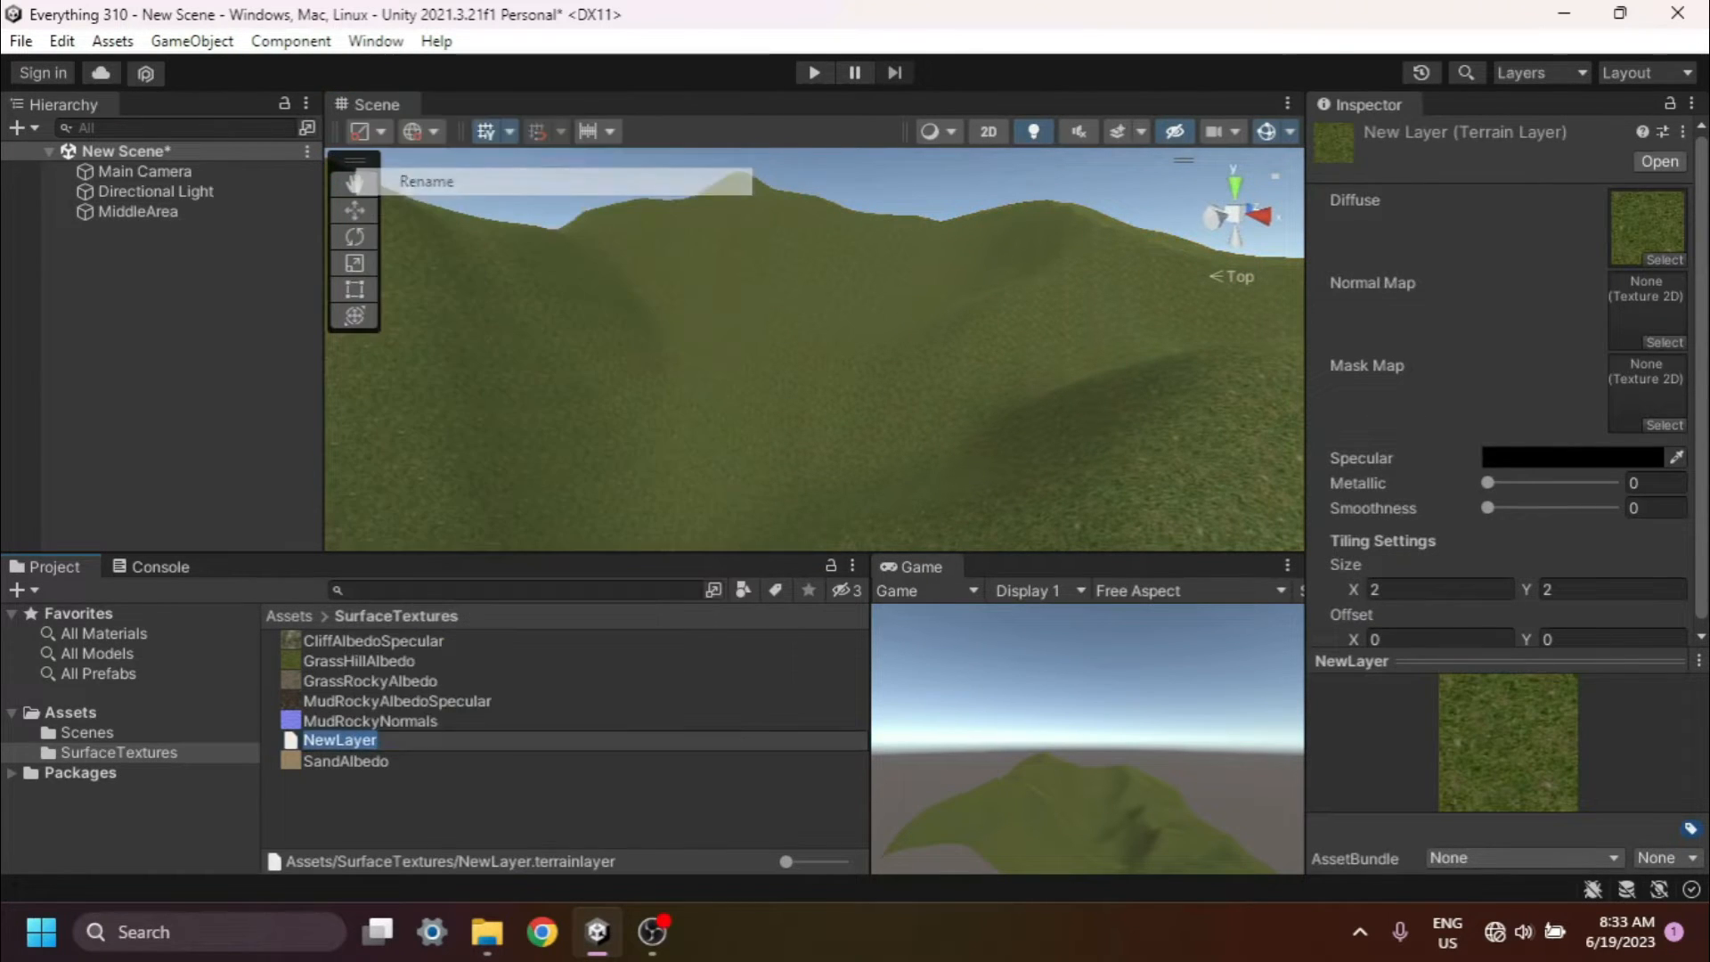
type("Grass")
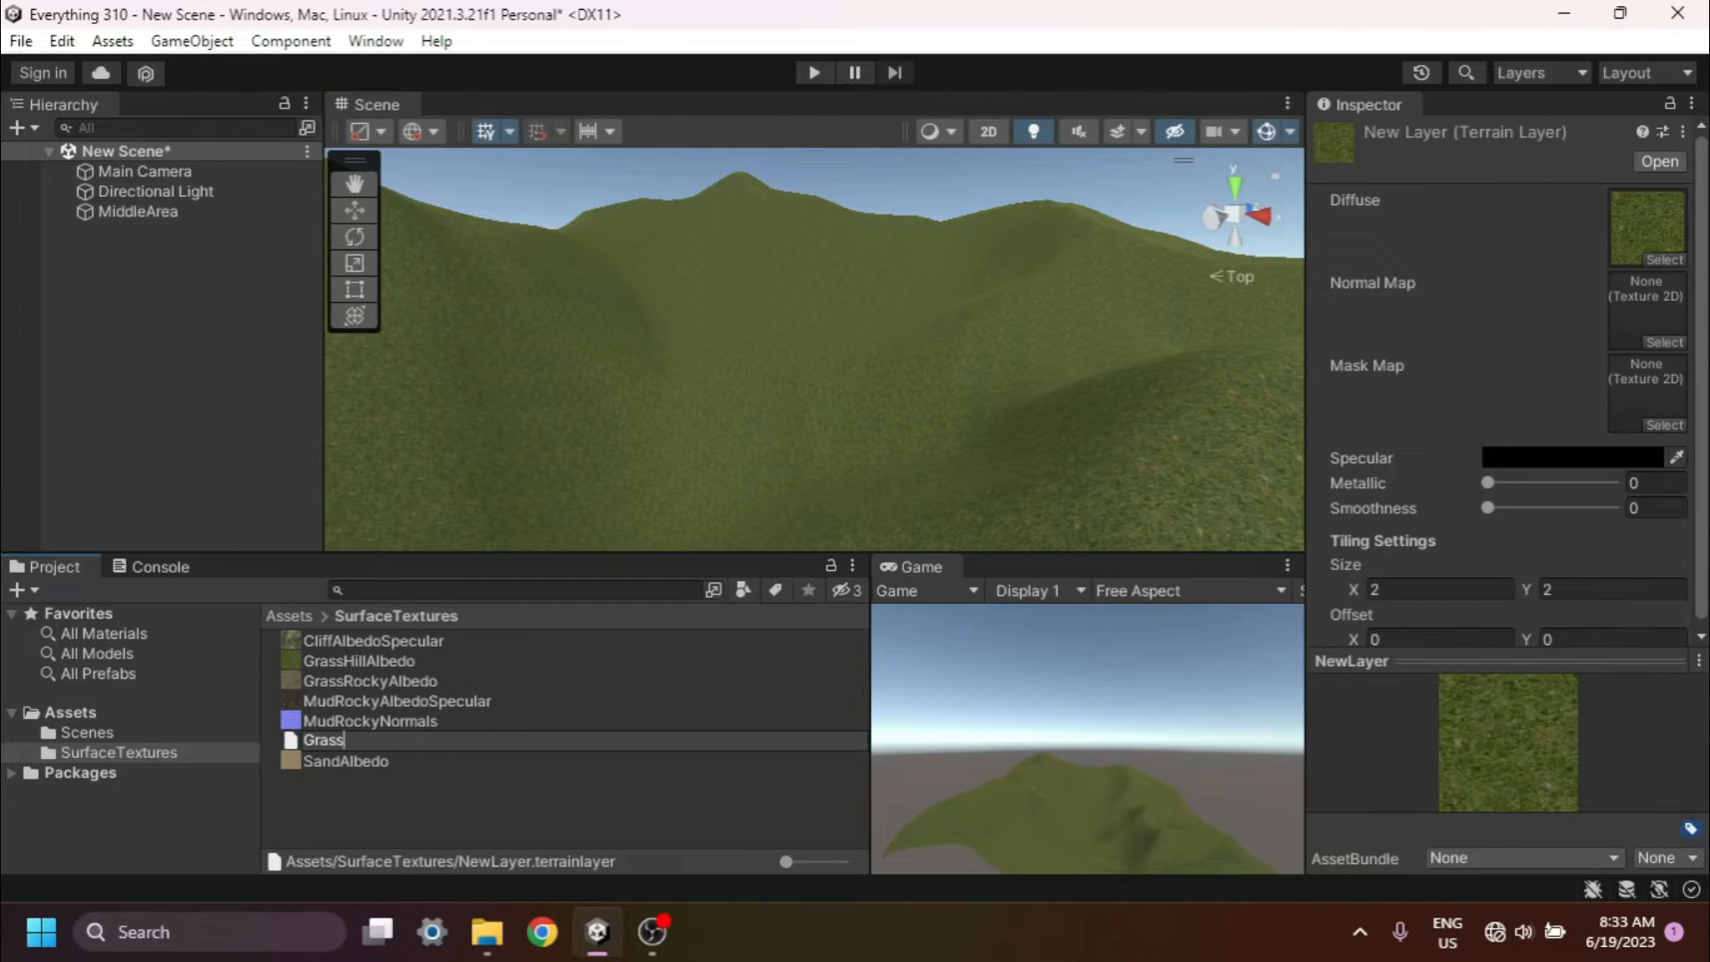
type("Layer")
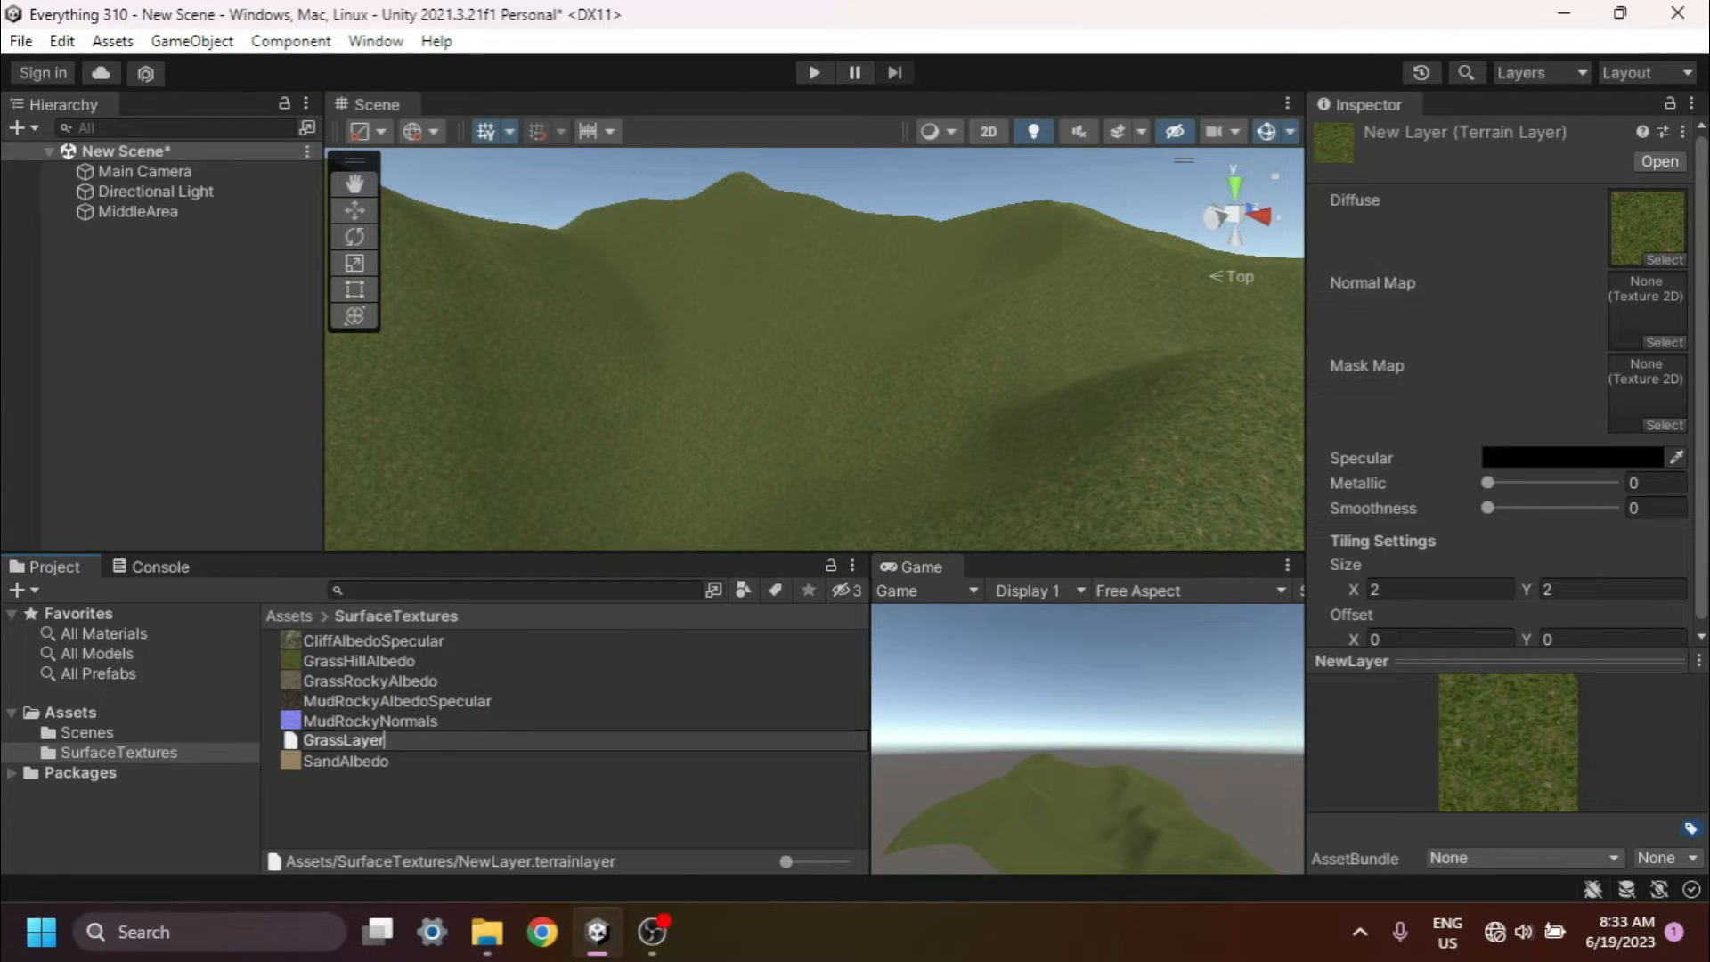
key("Return")
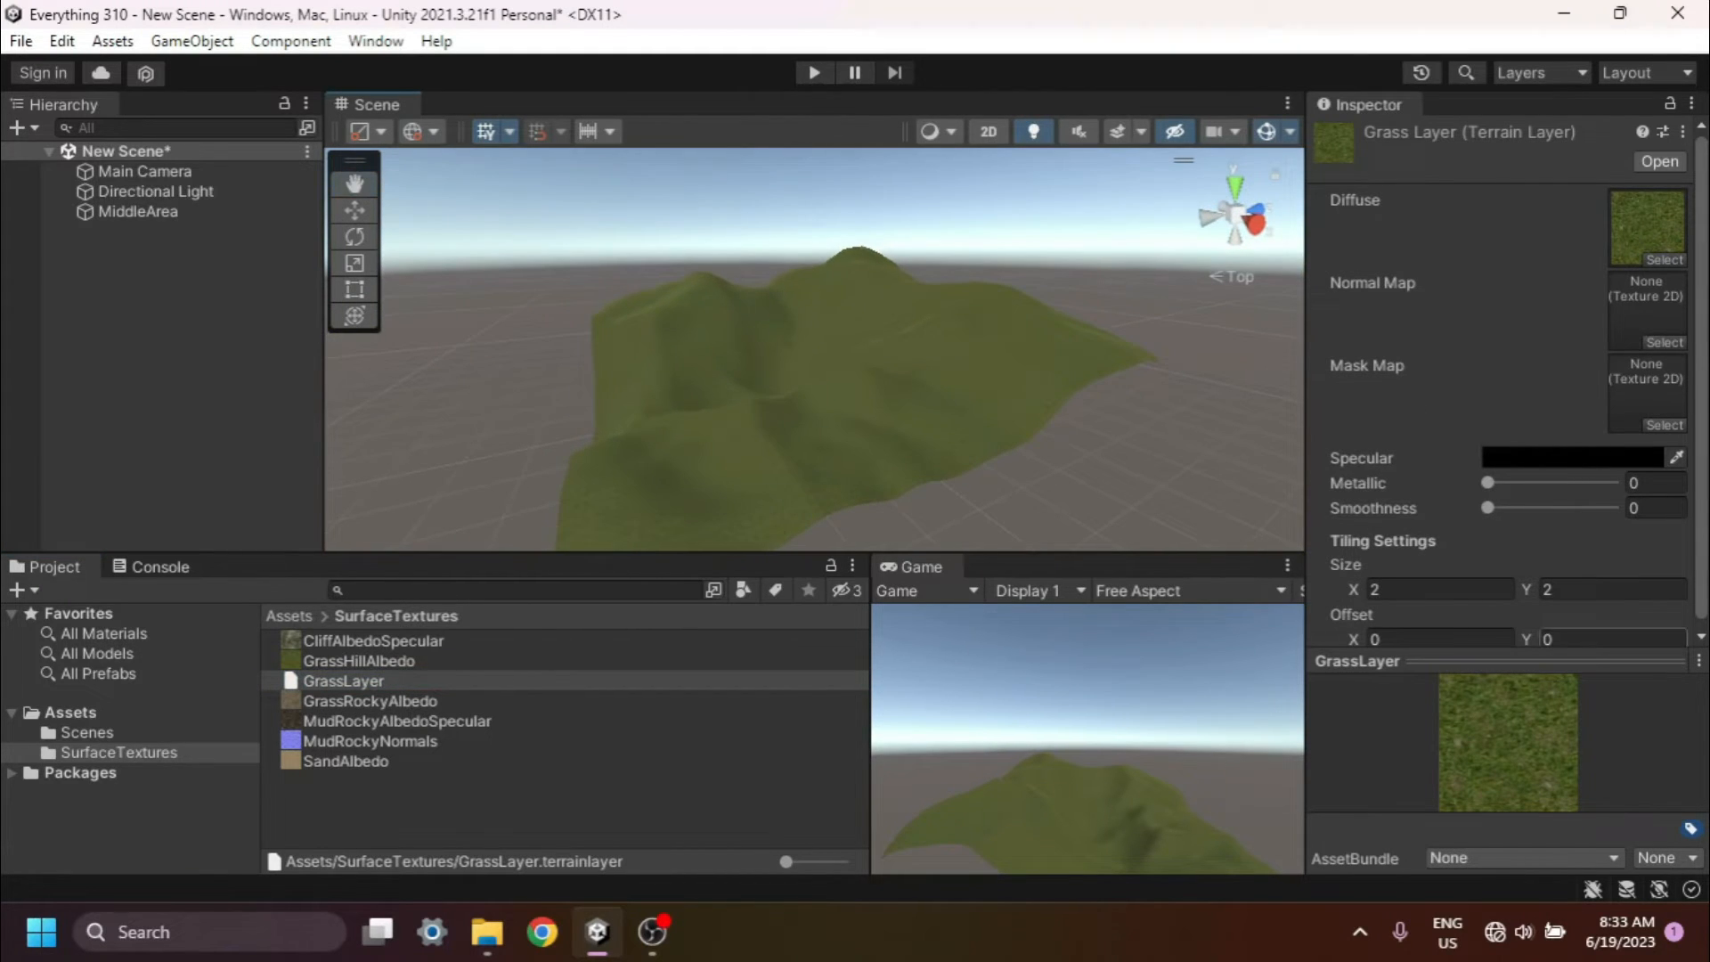
Set GrassLayer's Tiling Settings Size X to 6.04 in the Inspector
scroll("up", 3)
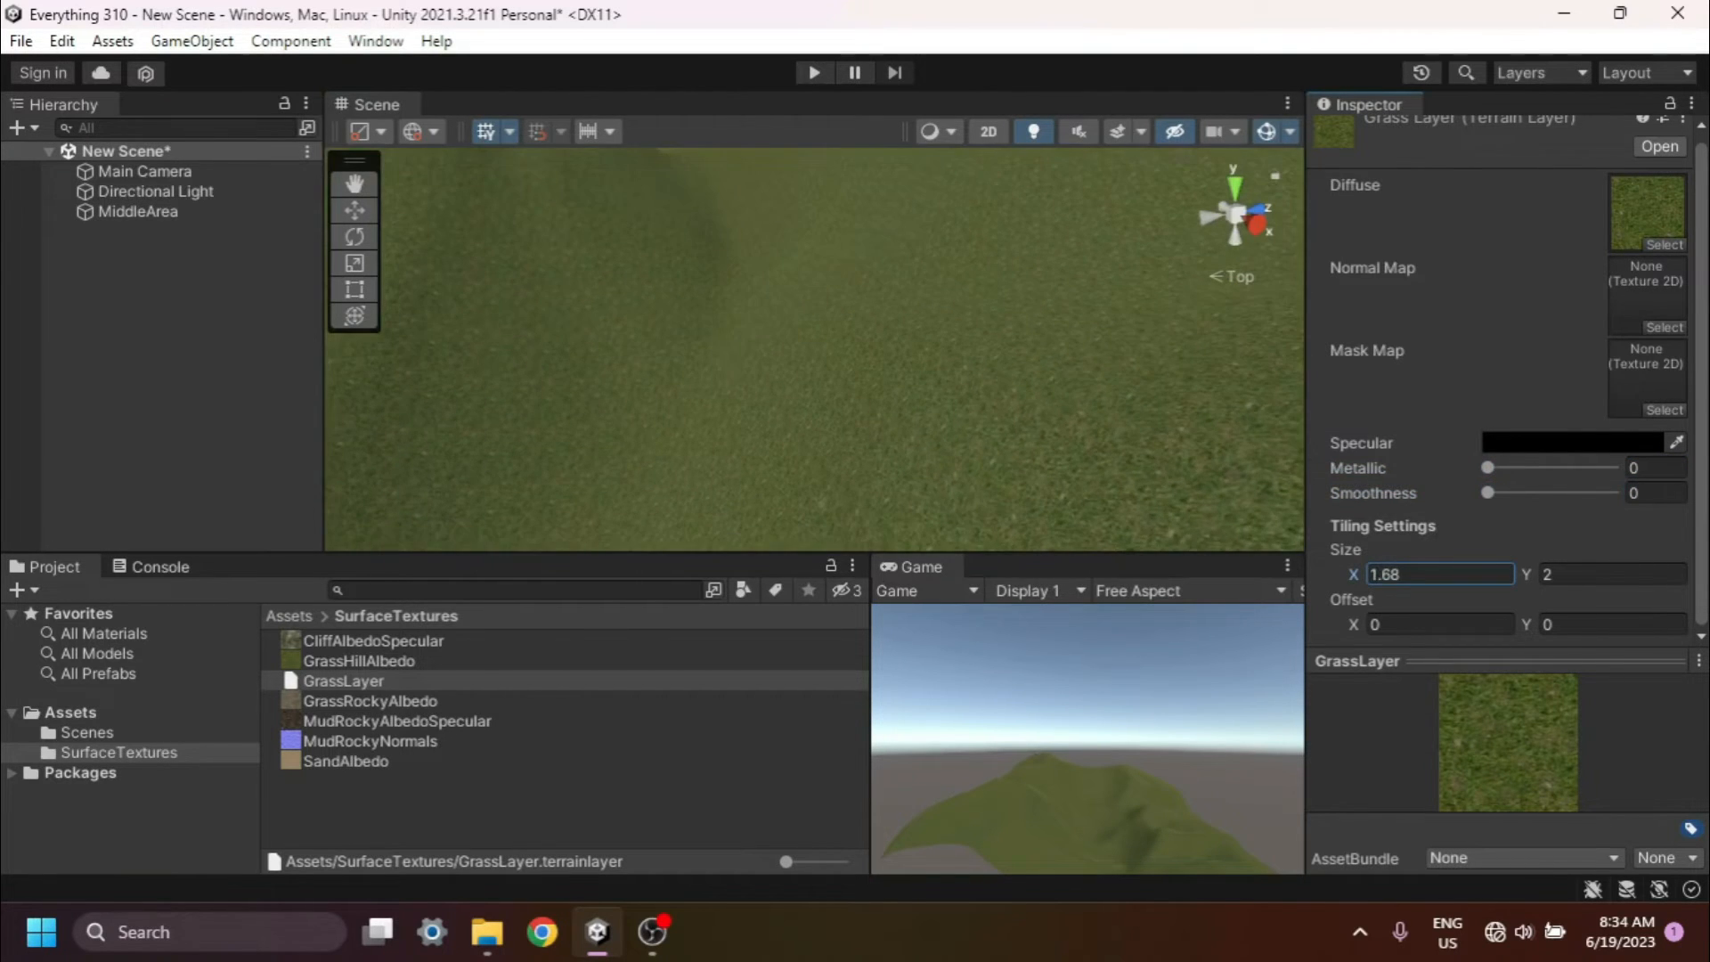
type("-1.47")
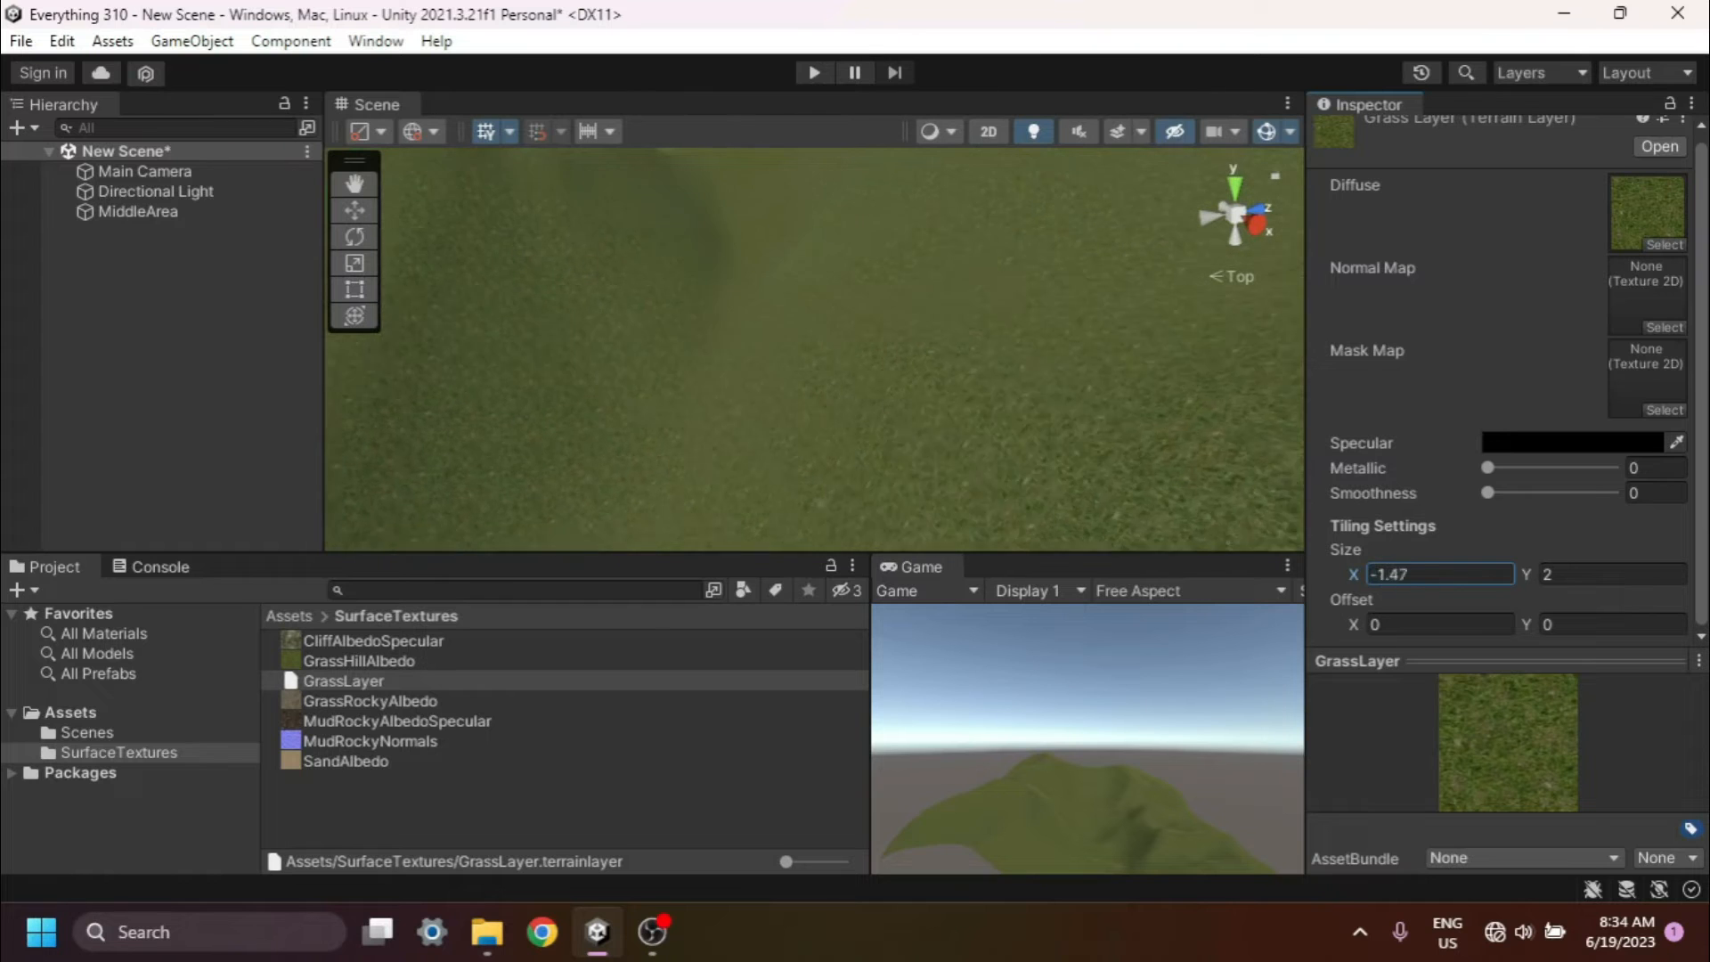
type("6.04")
left_click(1612, 574)
type("3.96")
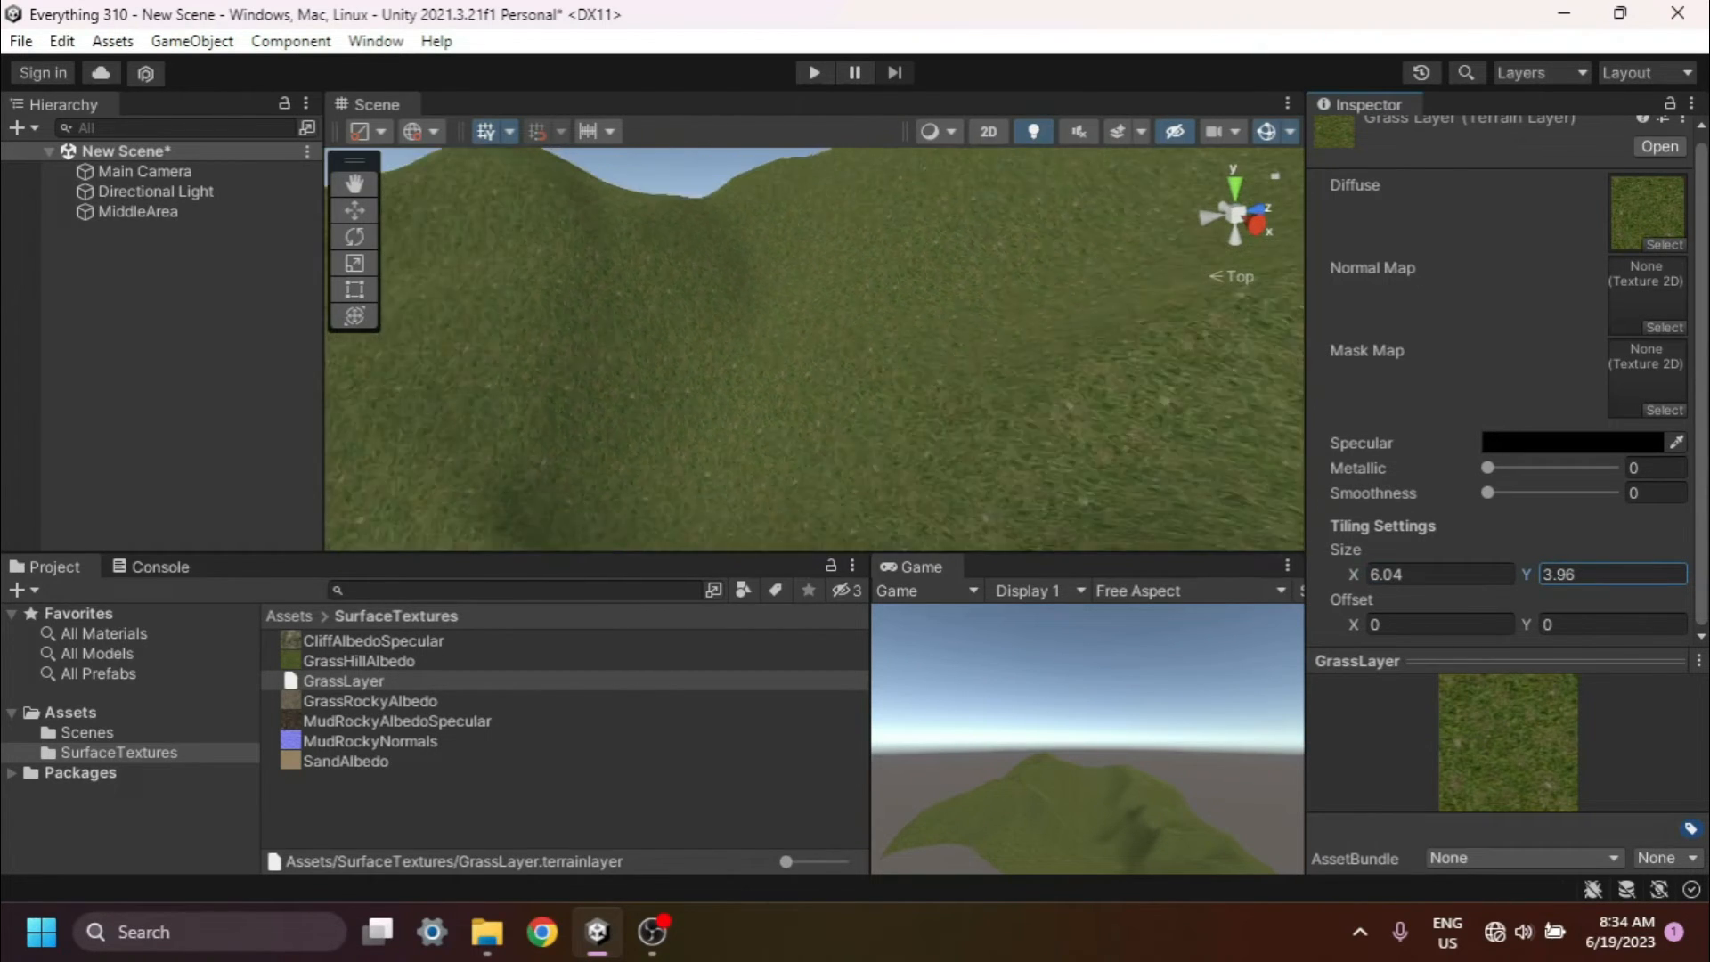
Create a second terrain layer on MiddleArea using the SandAlbedo texture found by searching 'Sand'
left_click(139, 212)
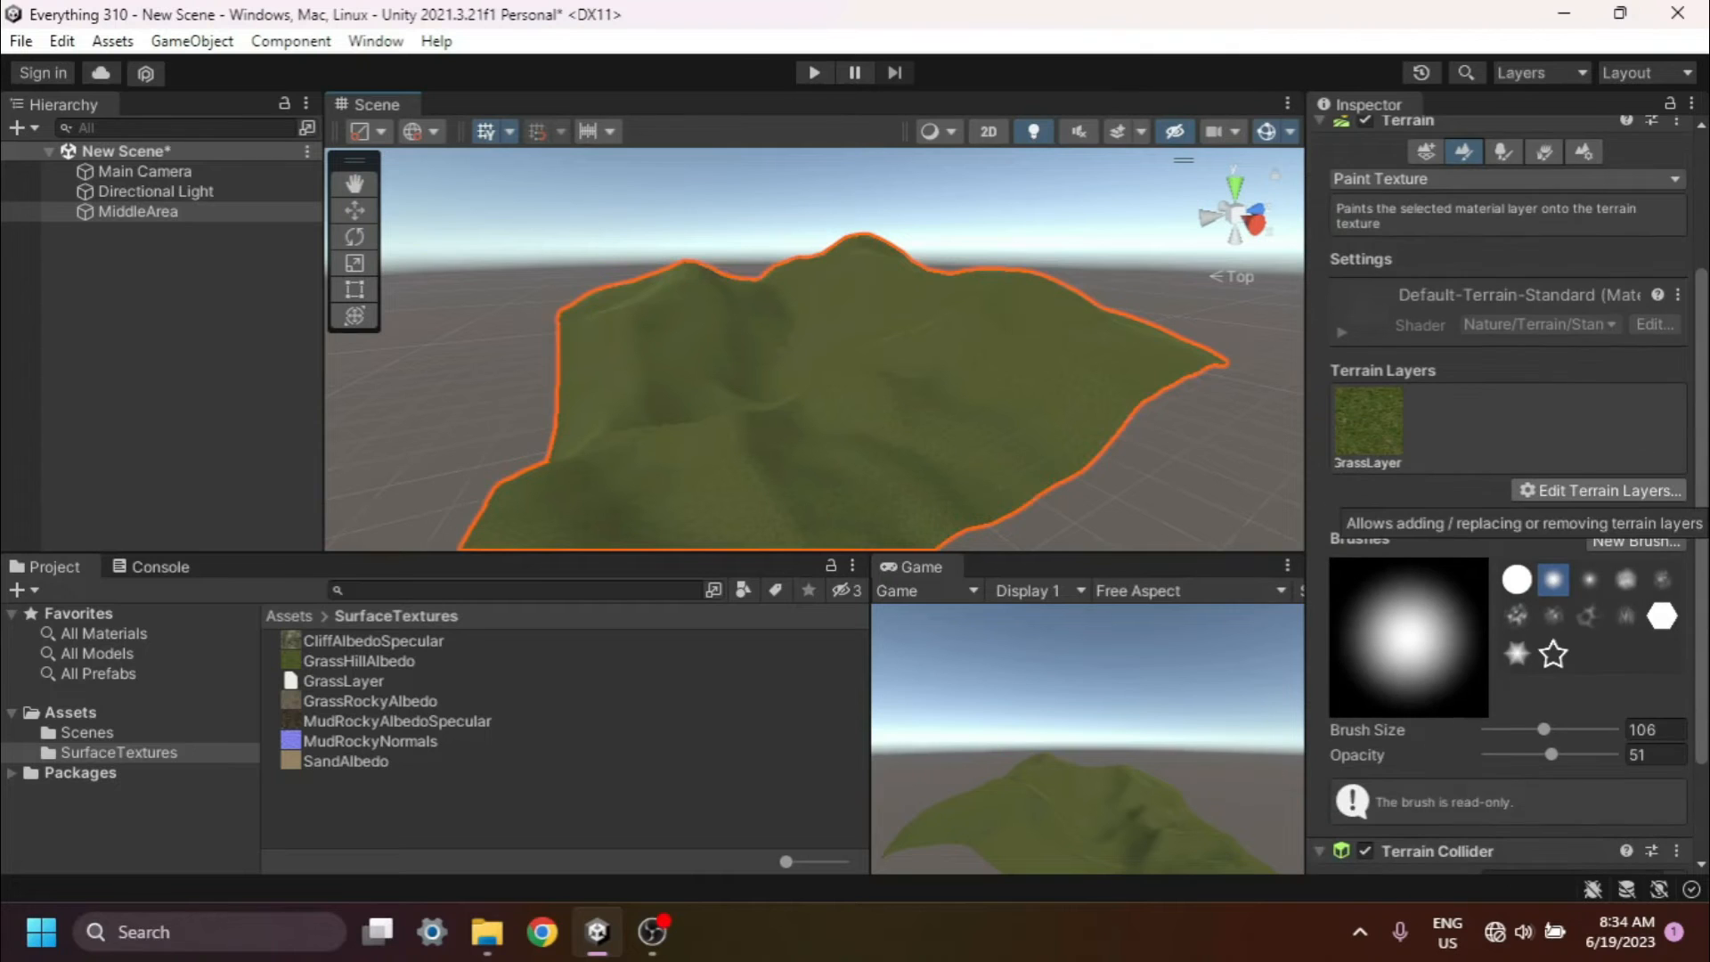
left_click(1605, 490)
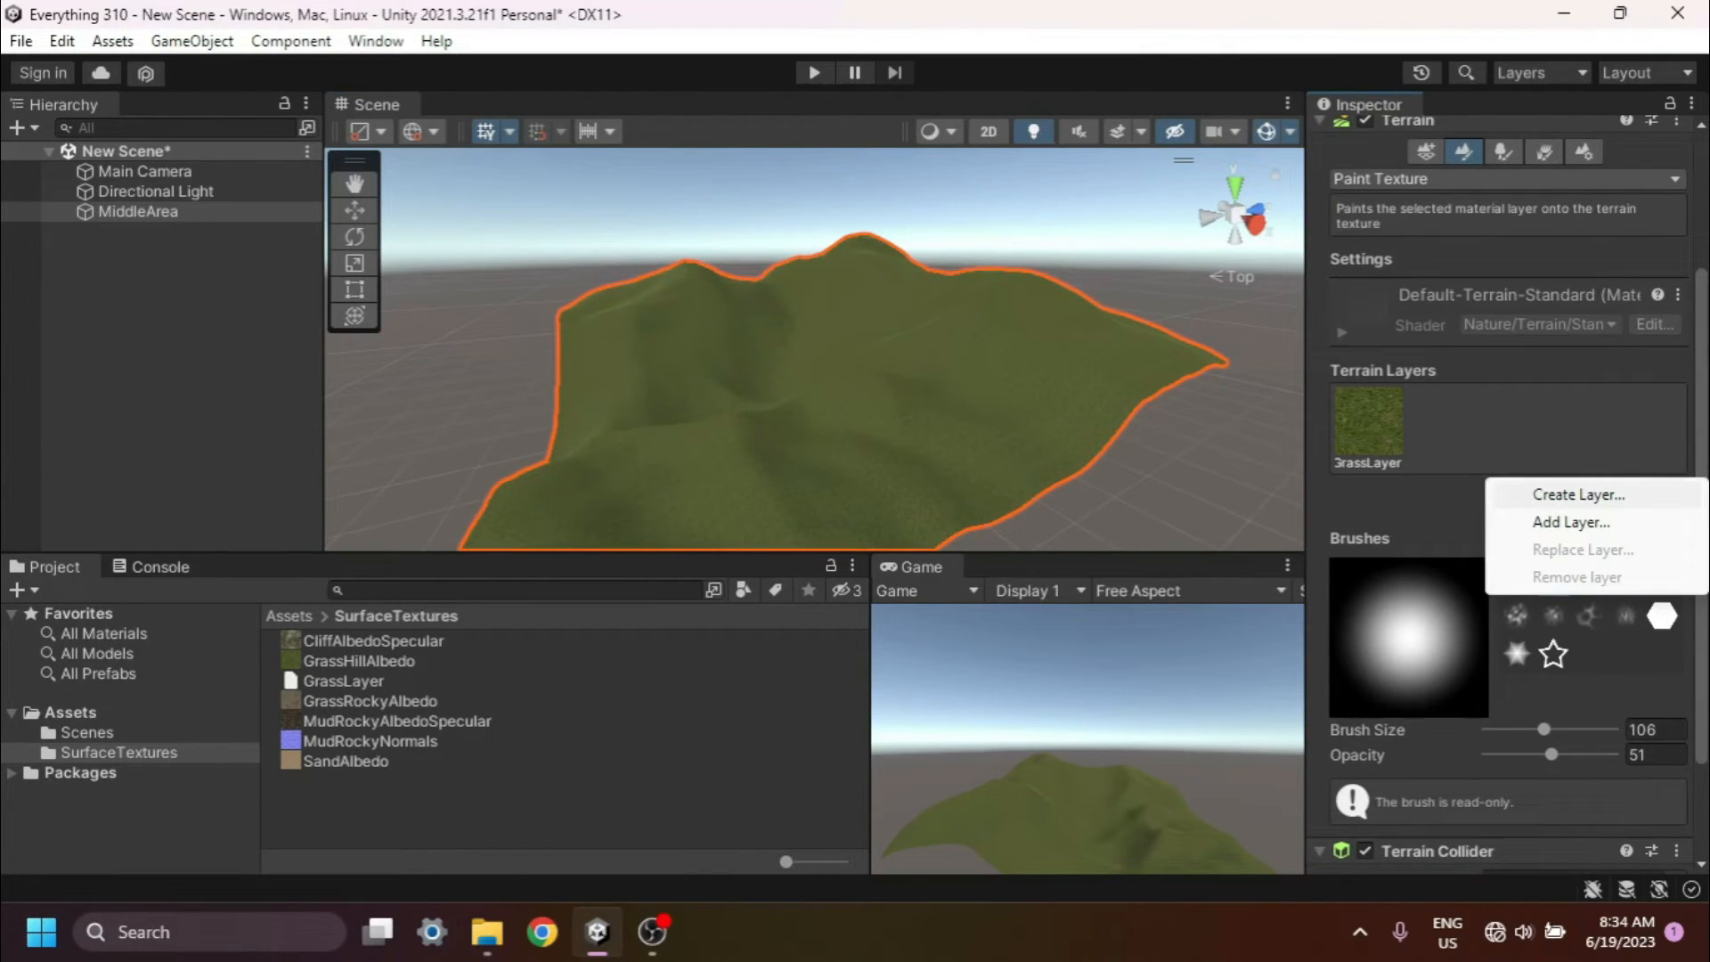
left_click(1579, 493)
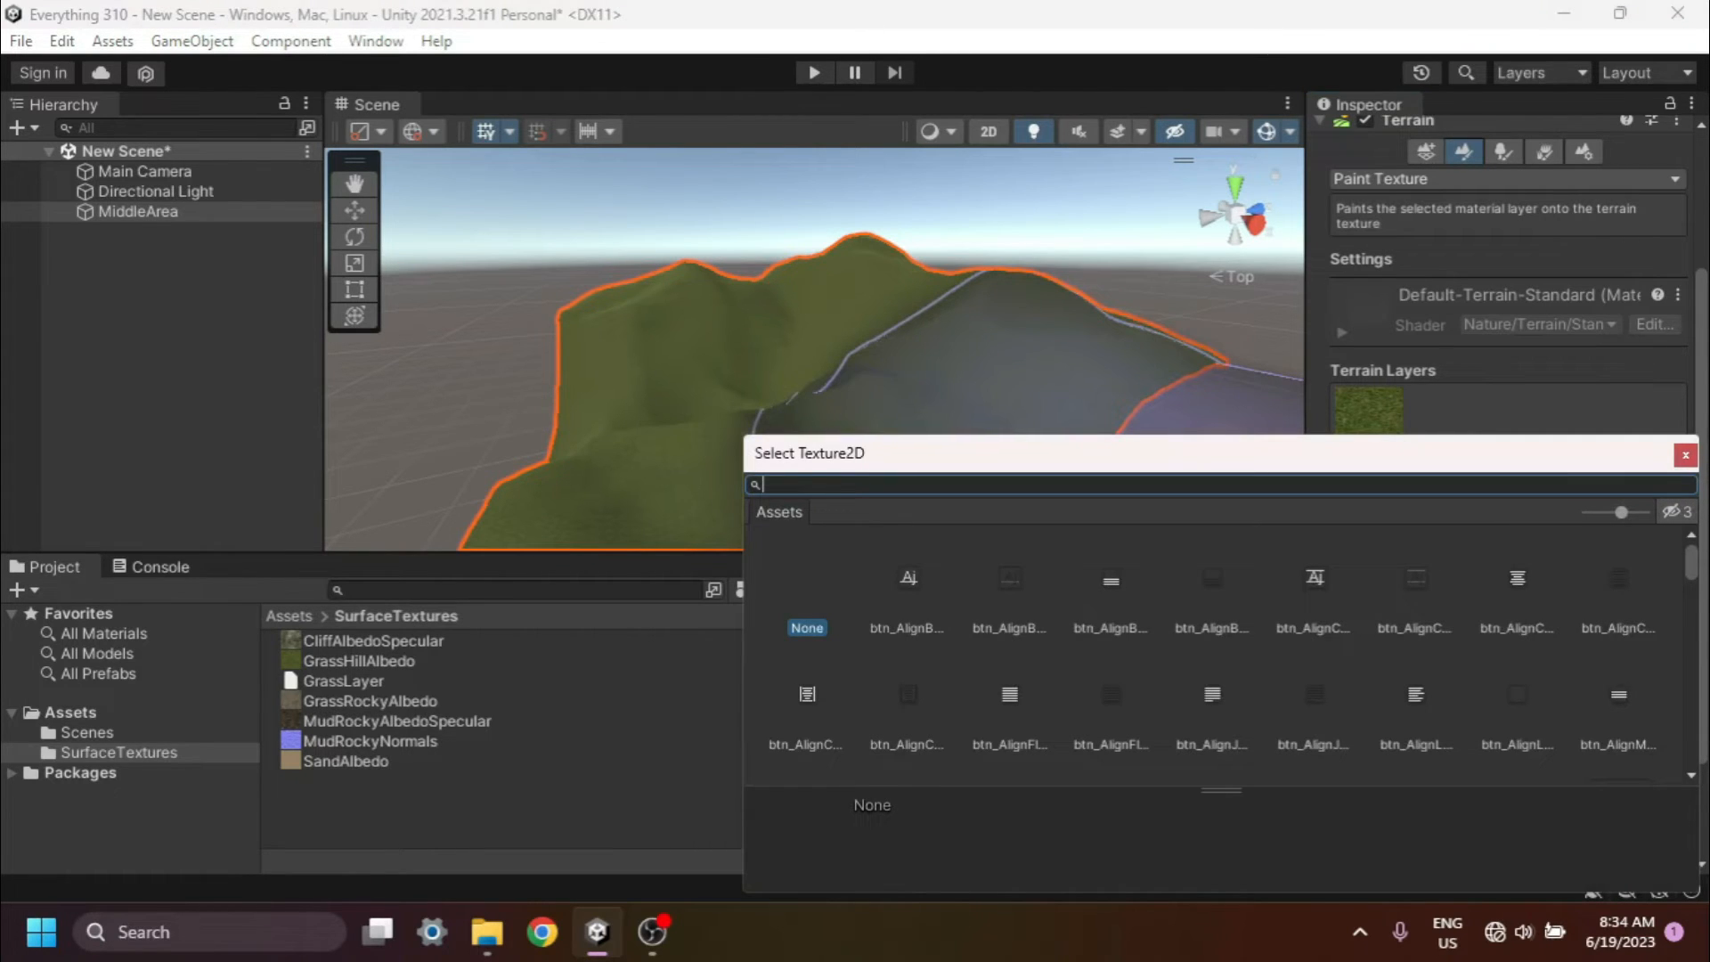
type("Sand")
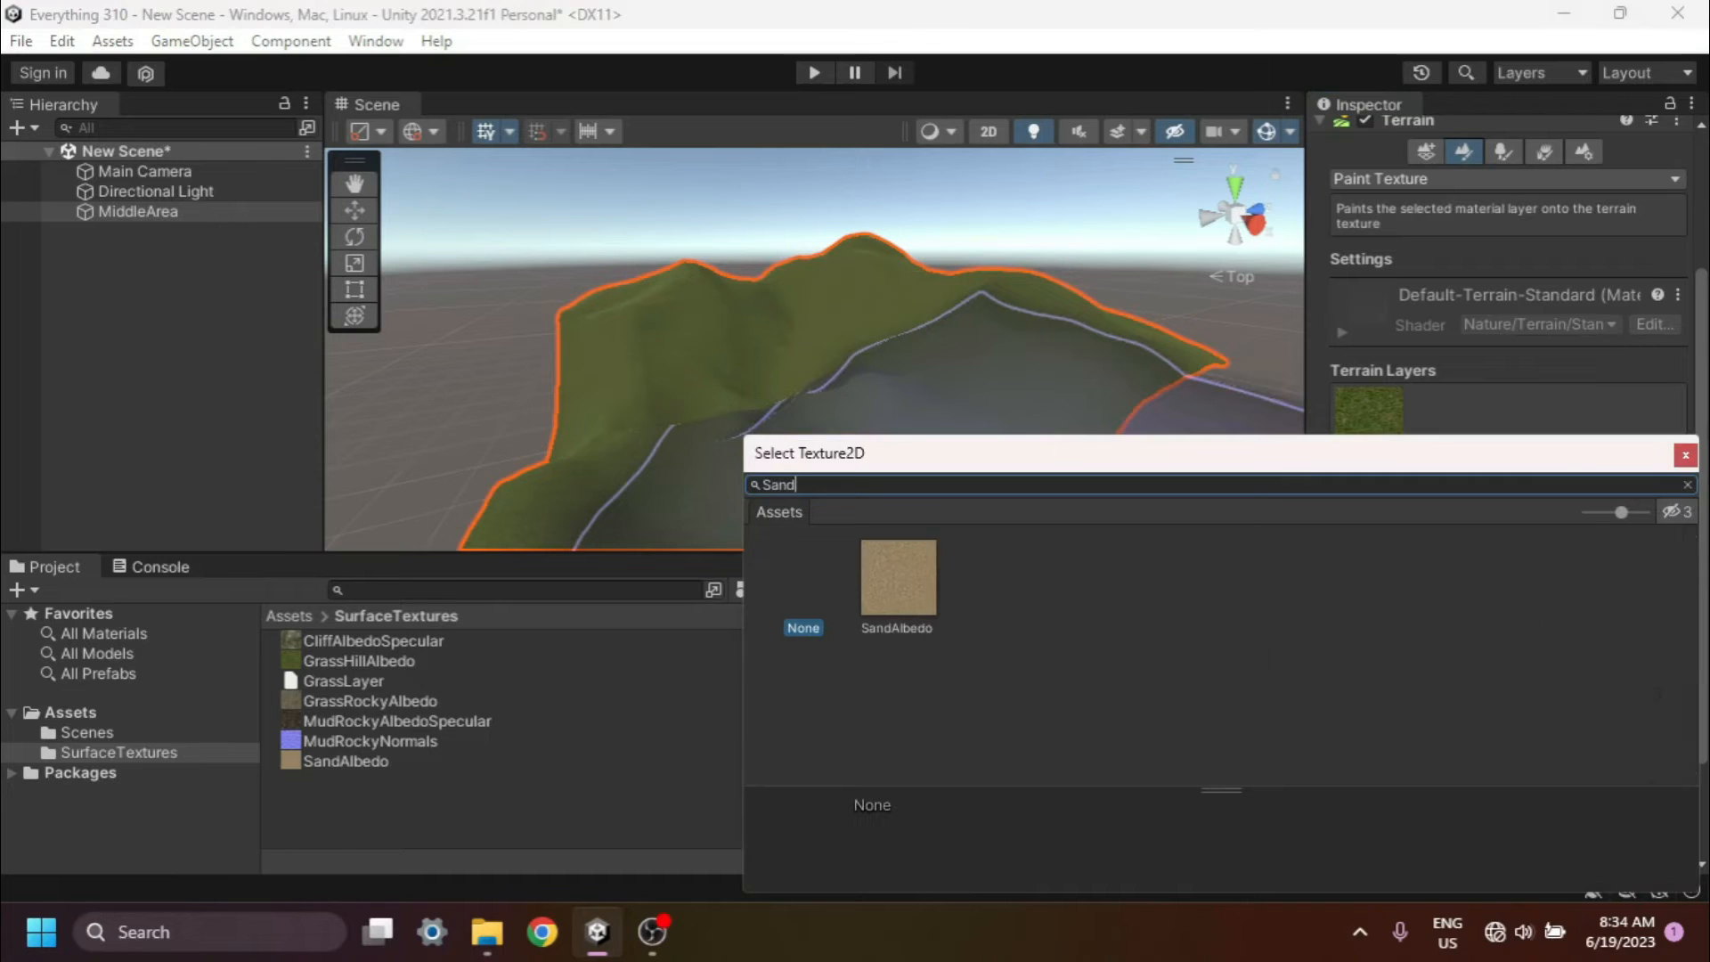
left_click(896, 577)
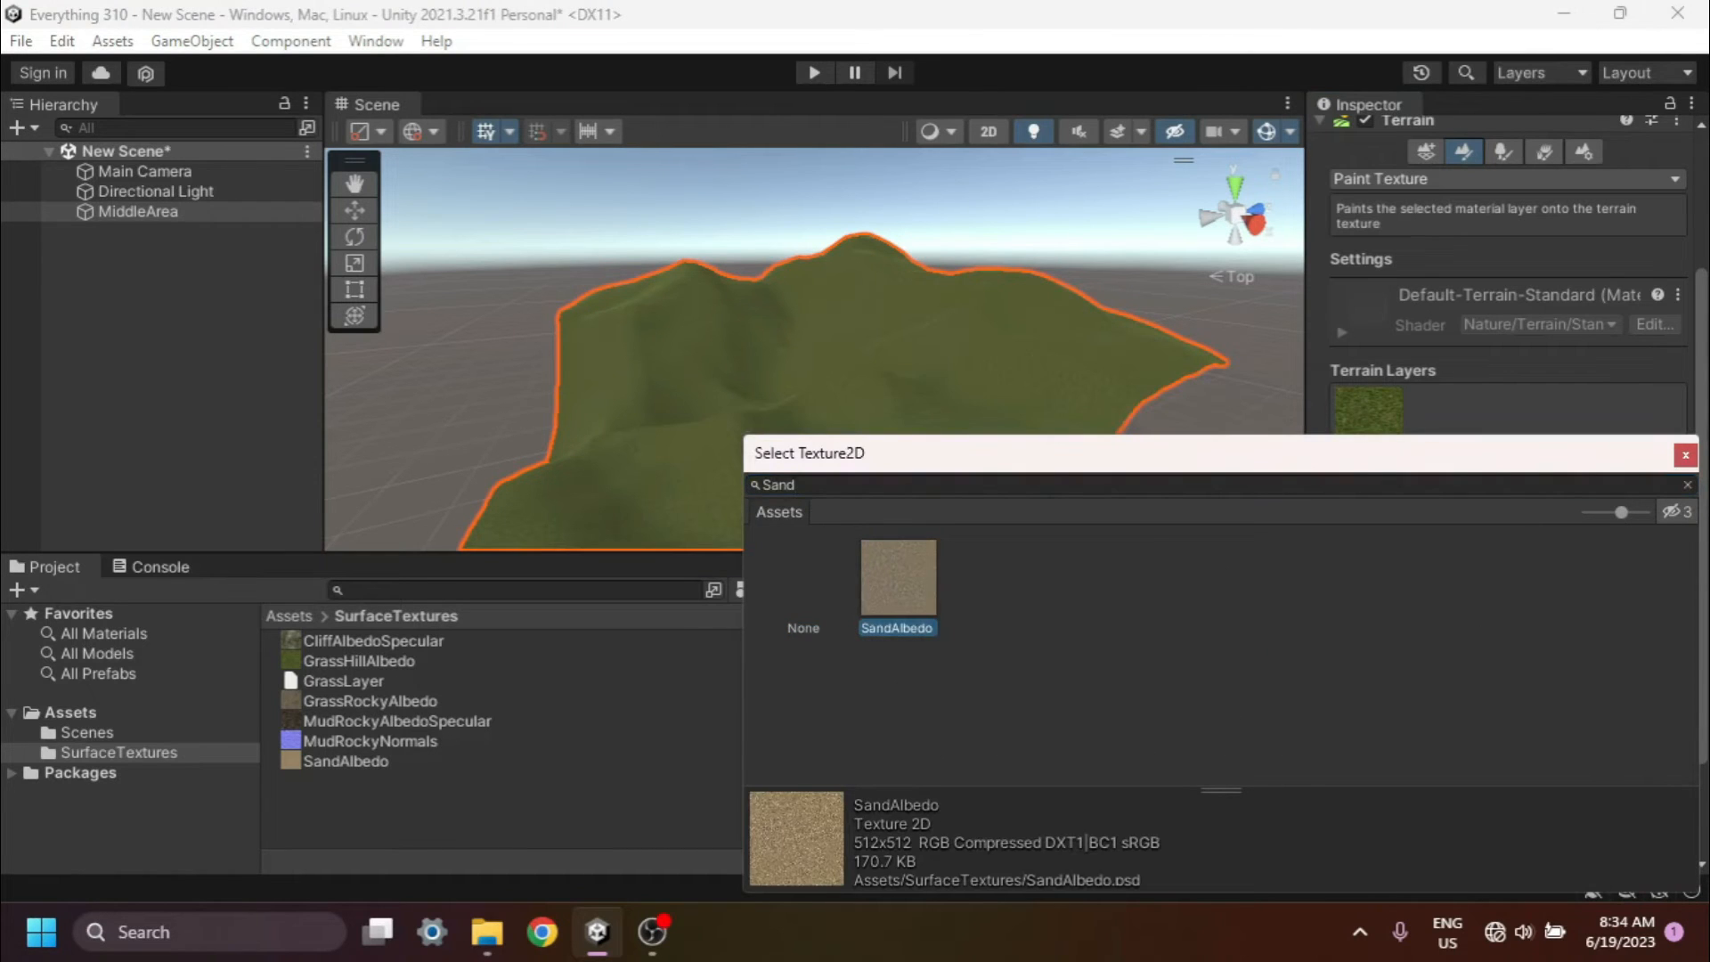
double_click(895, 578)
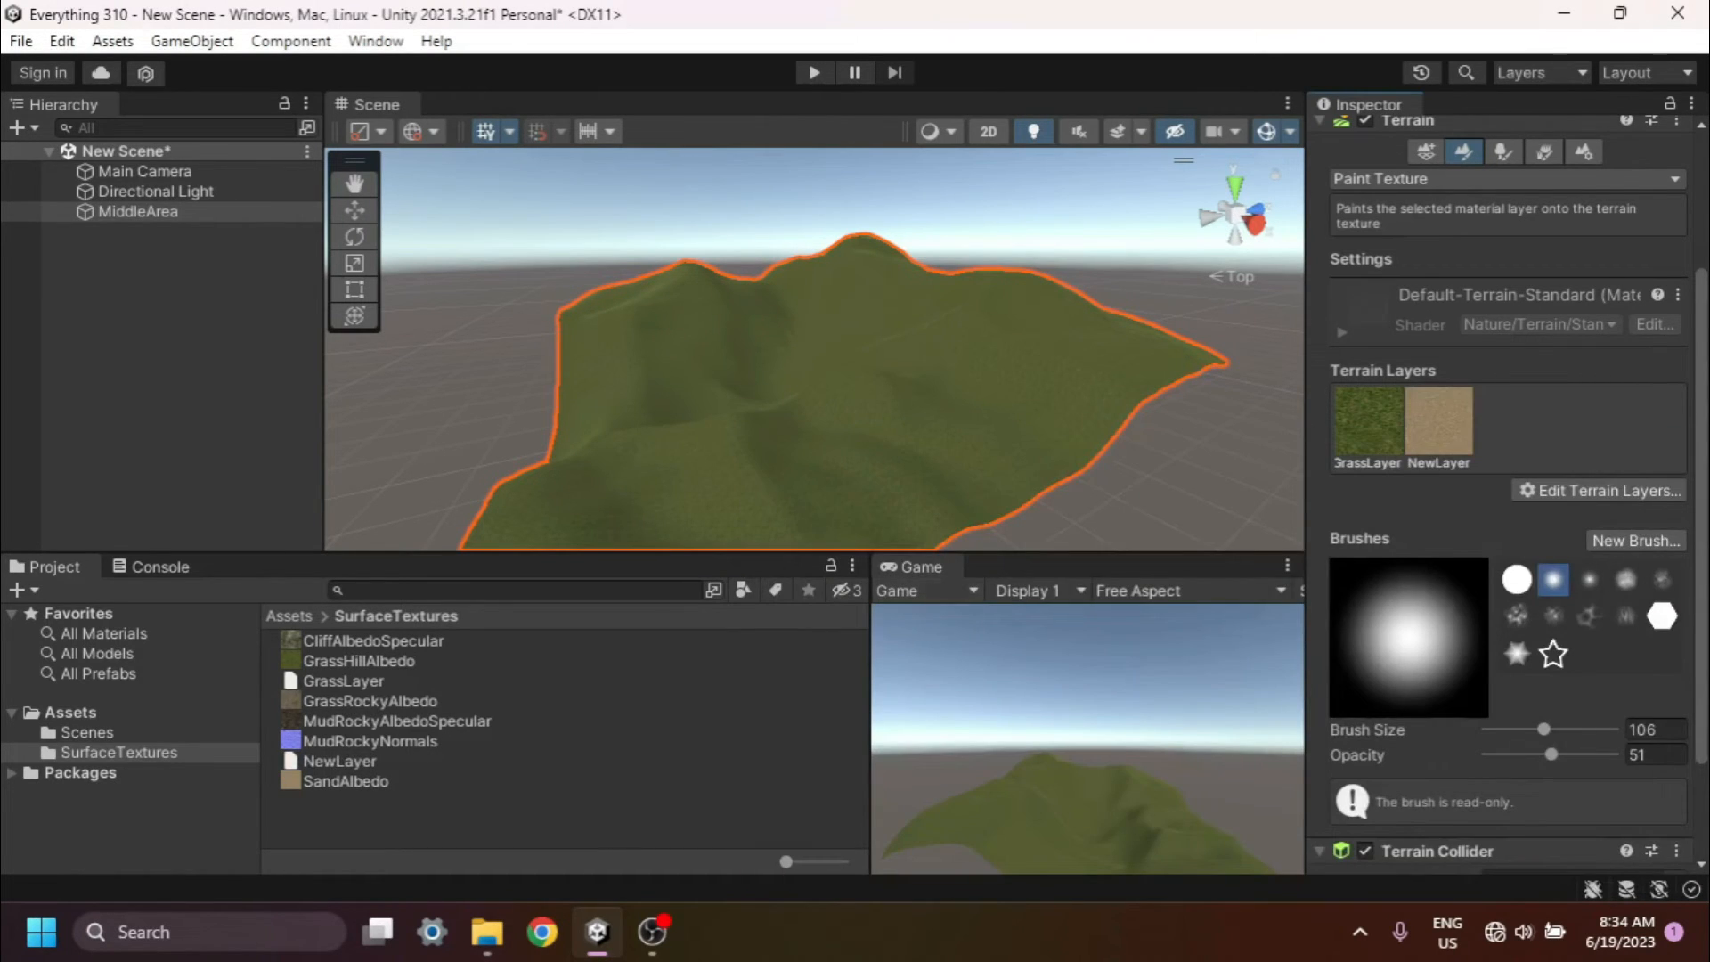
Rename the sand NewLayer asset to SandLayer and return to MiddleArea's painting settings
right_click(338, 761)
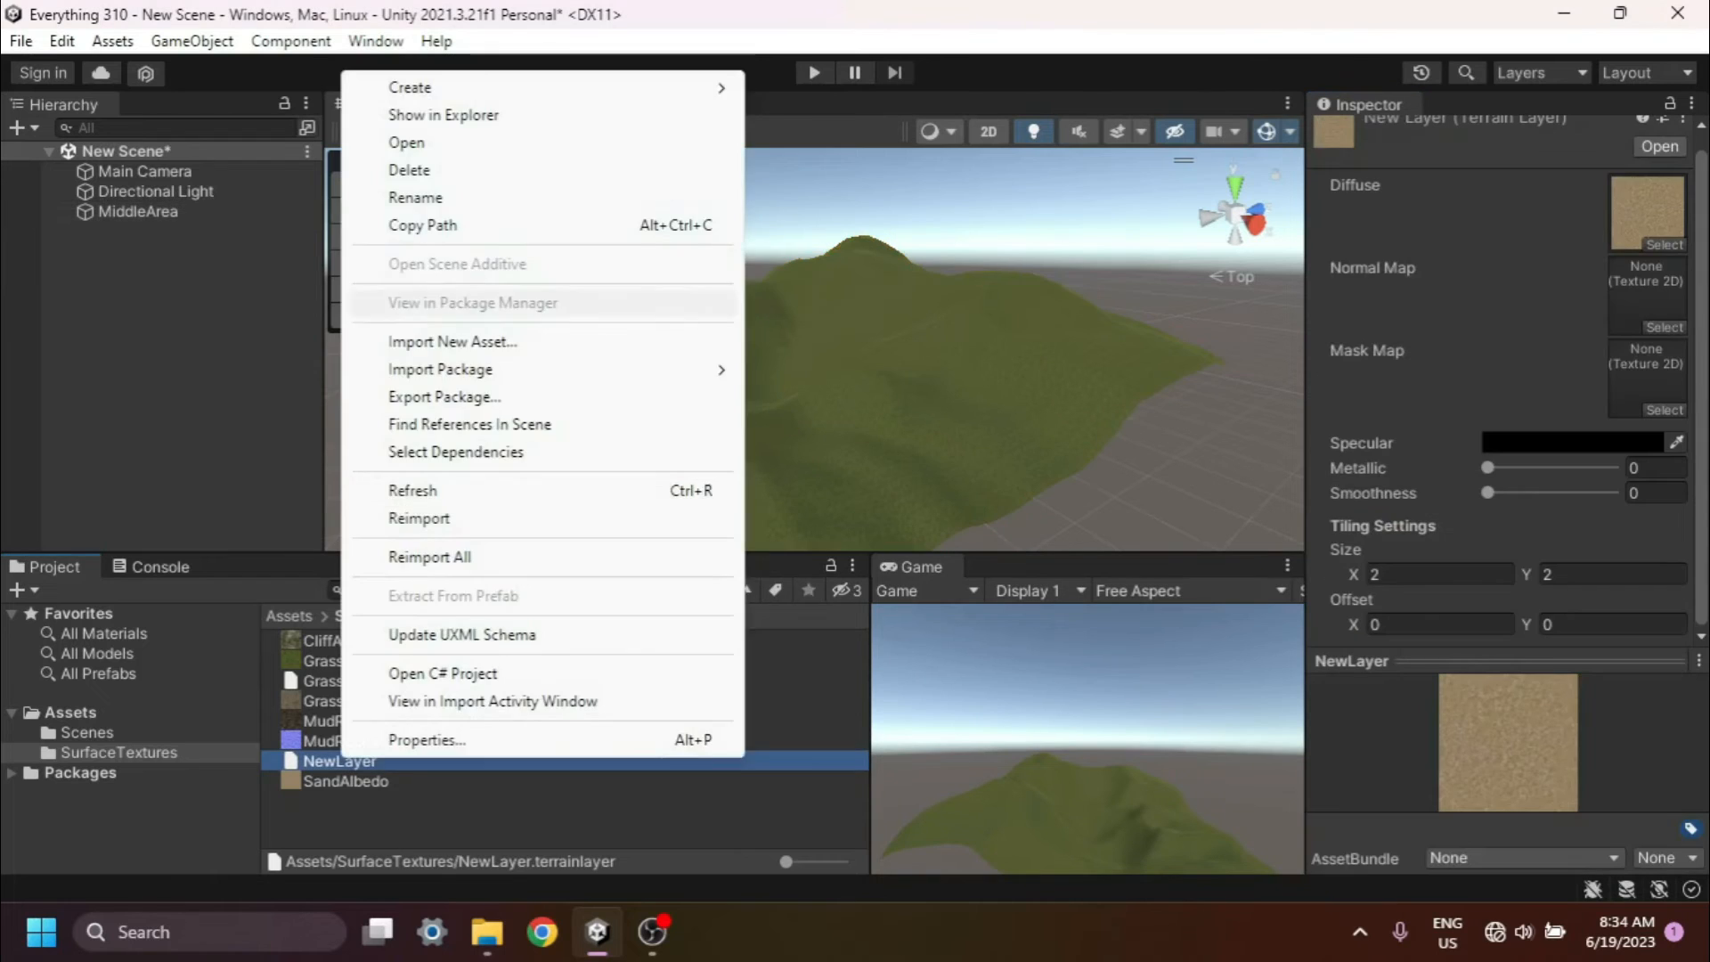
left_click(415, 198)
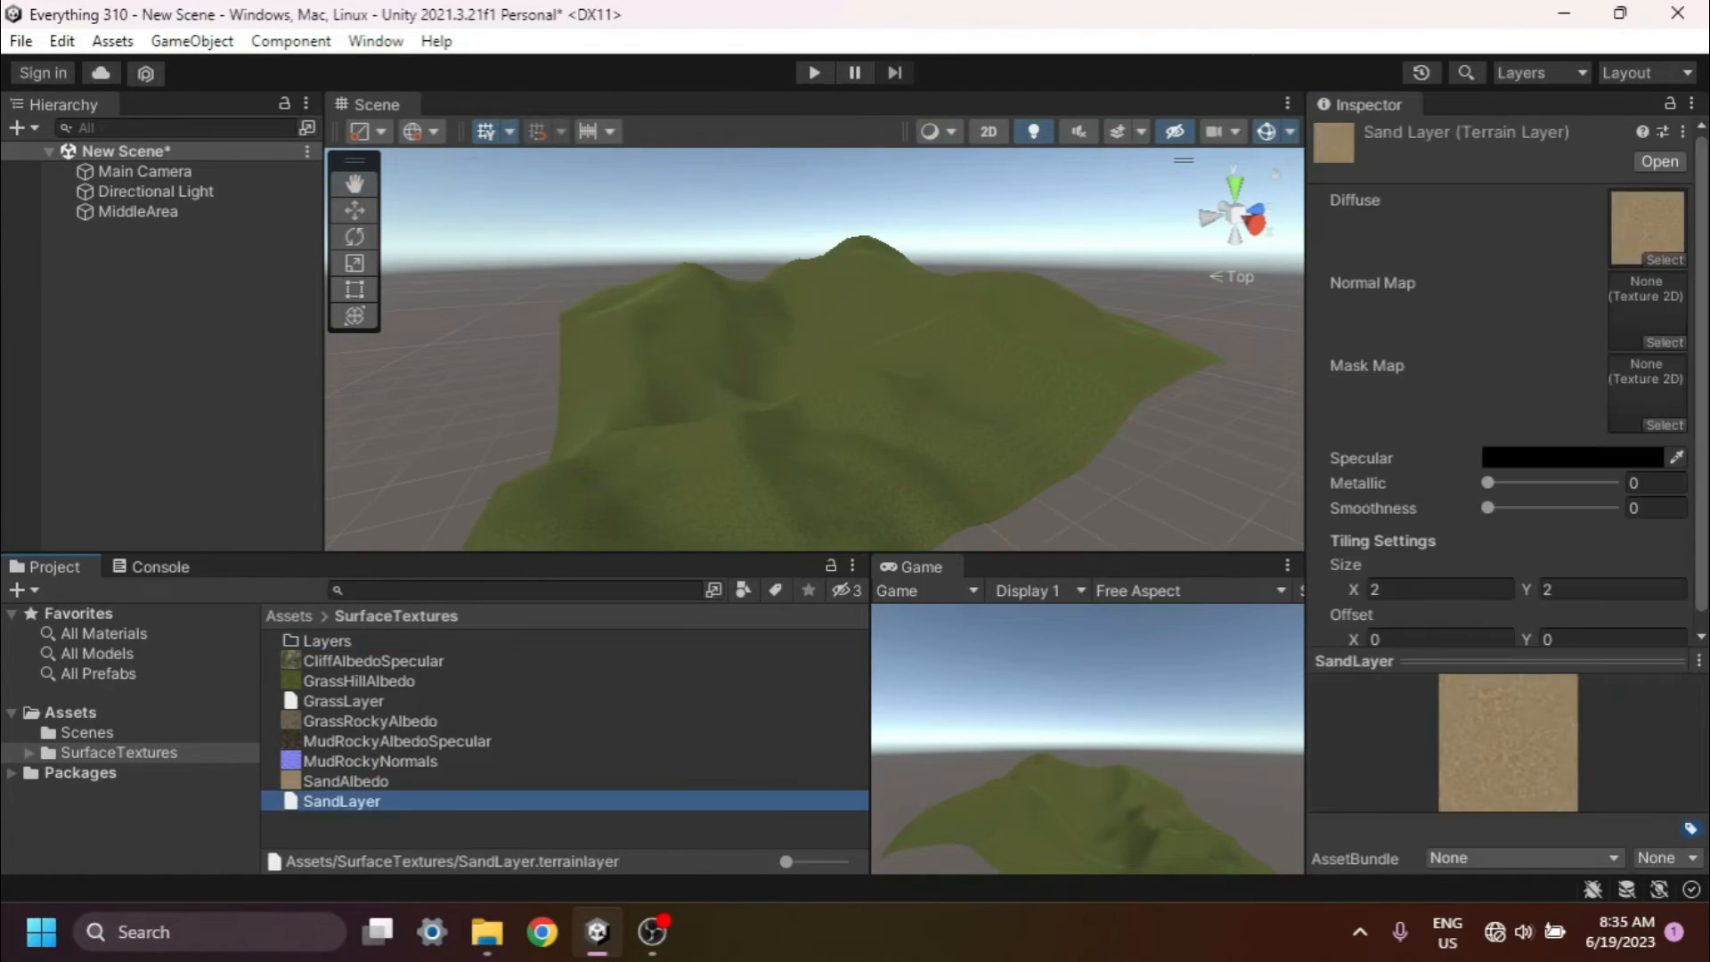
left_click(139, 212)
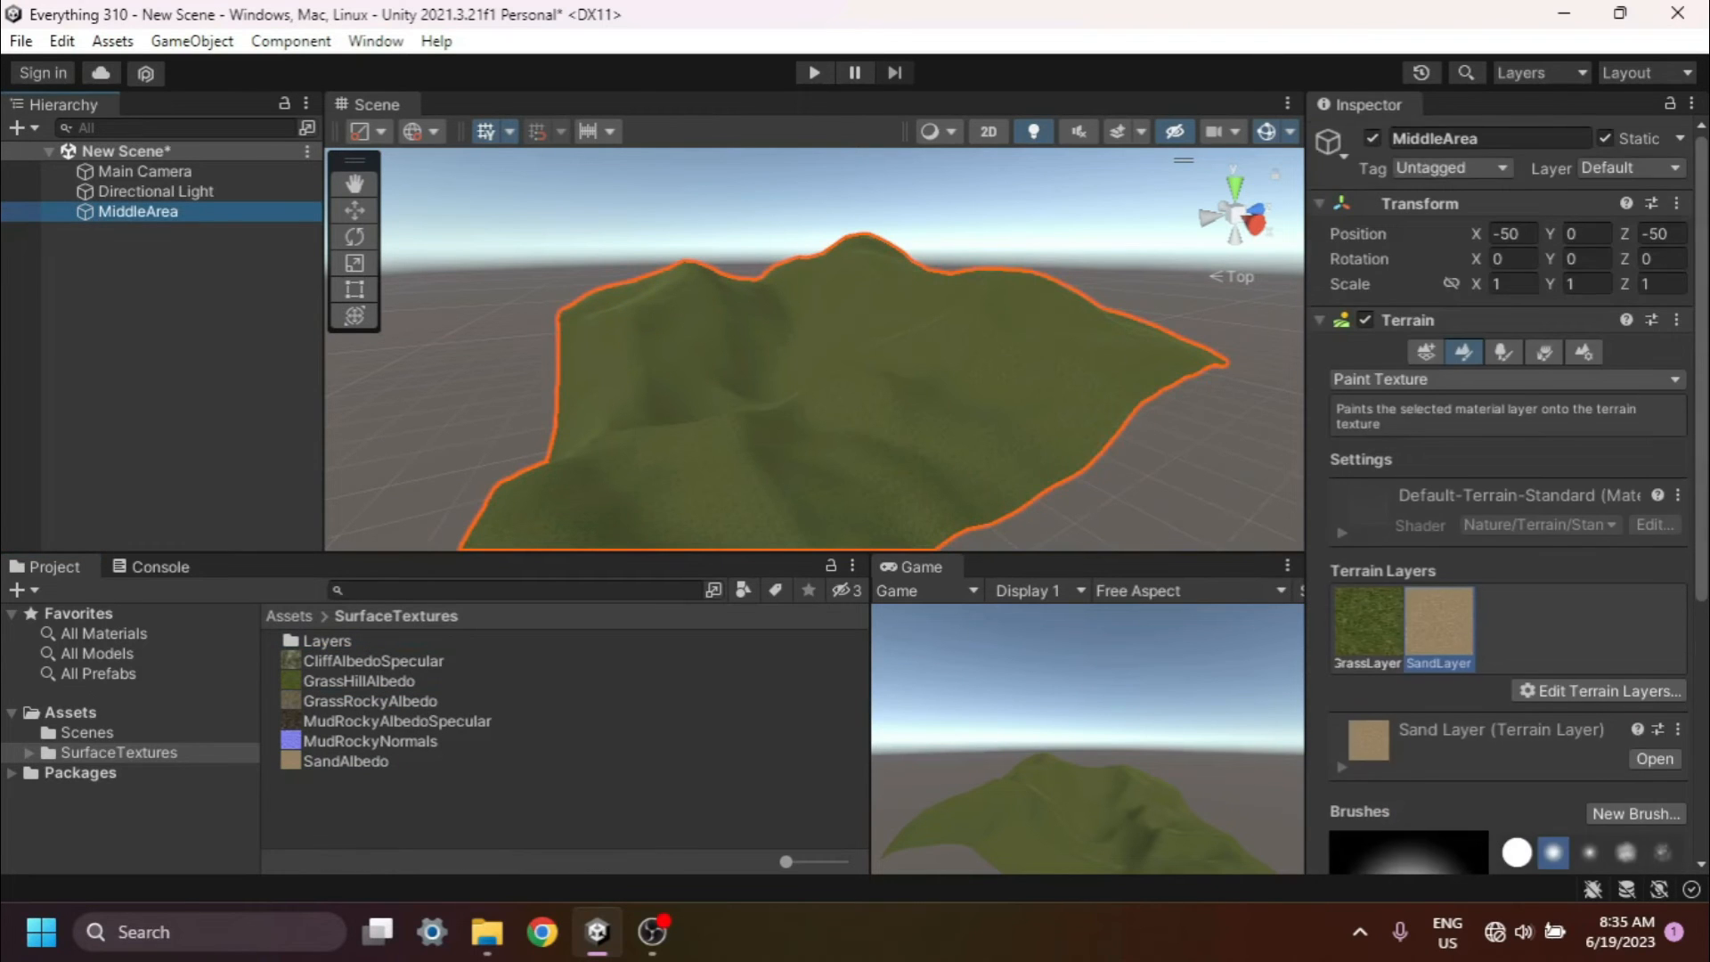
Paint a winding sand path across the grass terrain with SandLayer, then choose a noisy brush shape
scroll("down", 3)
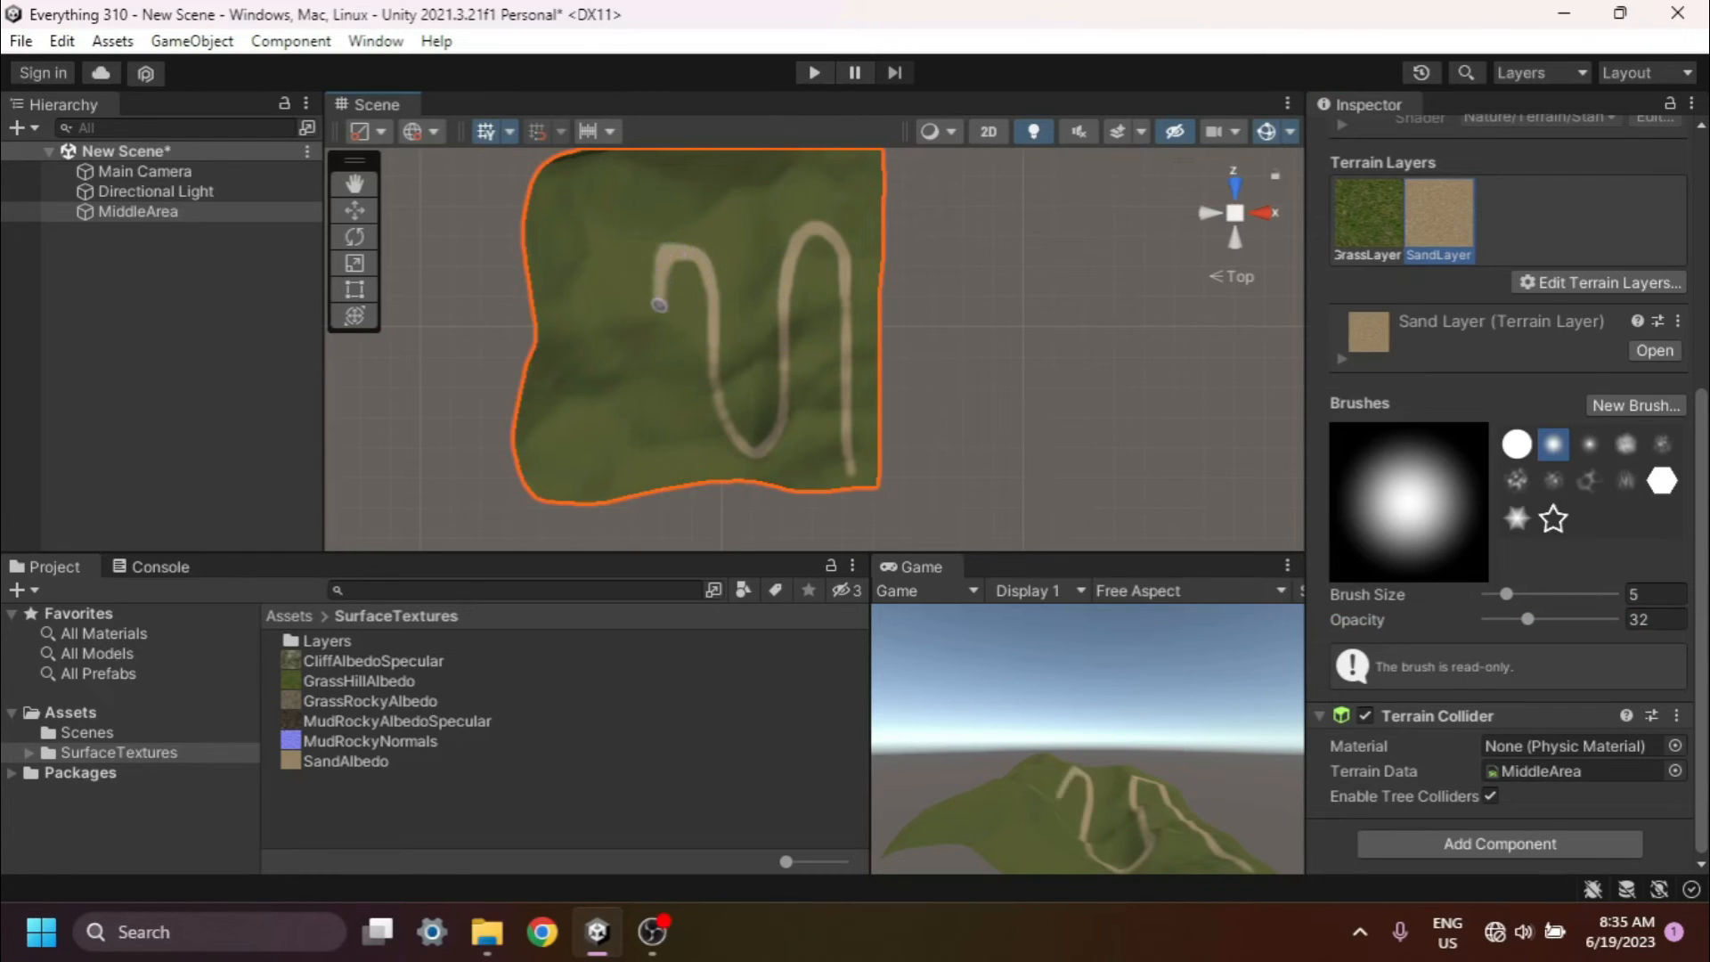
left_click_drag(659, 303, 597, 262)
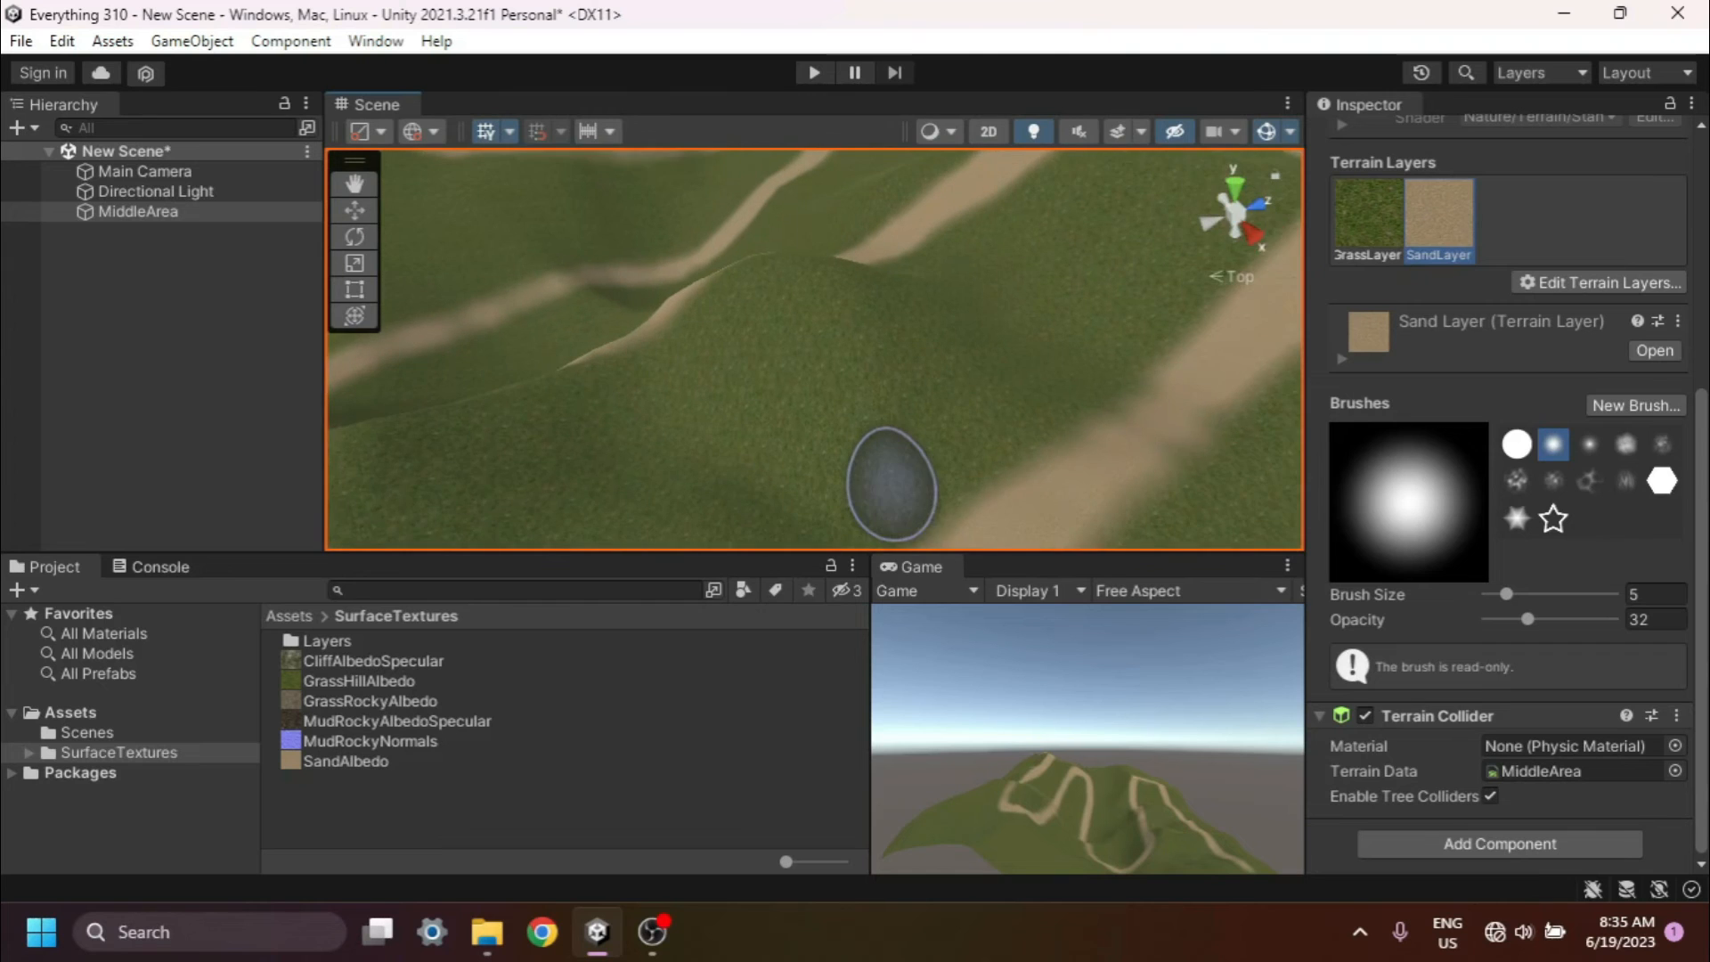
left_click(1625, 443)
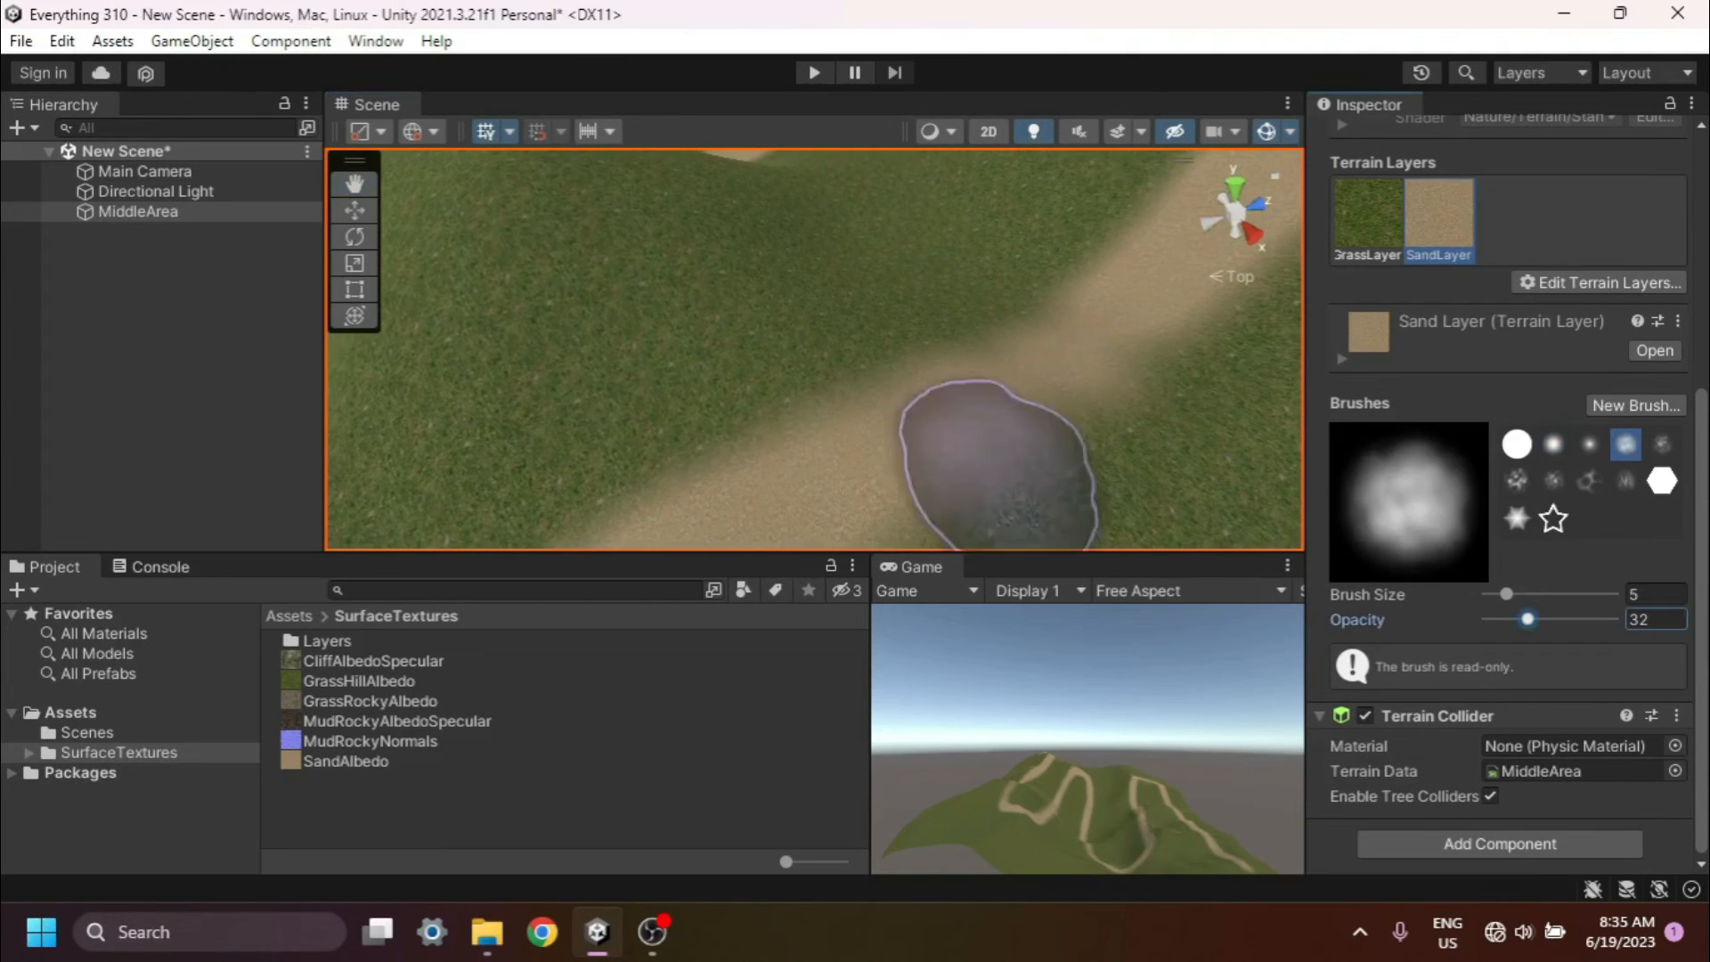